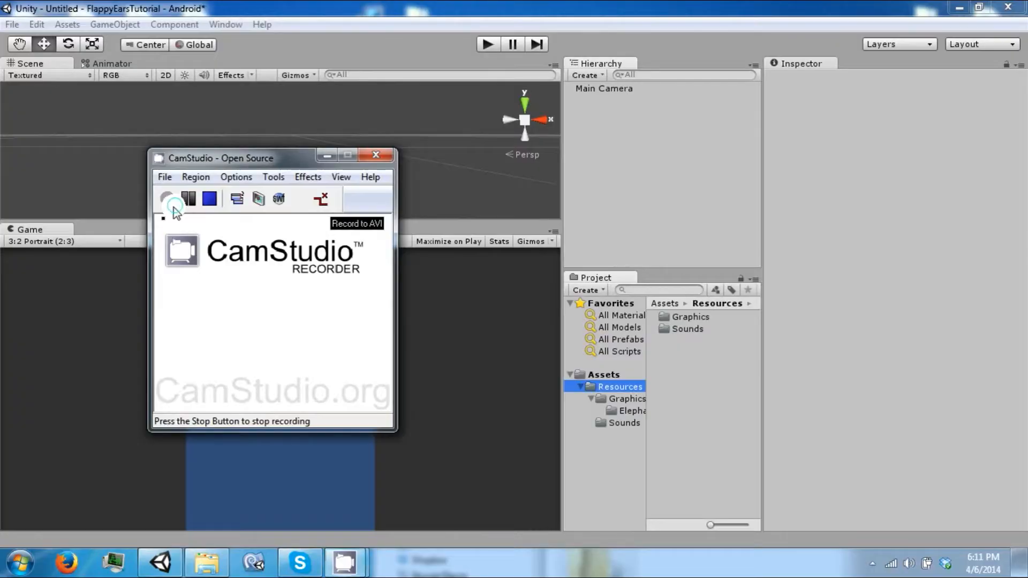
Step: Review the Build Settings, including the Web Player build options
{"action": "left_click", "coordinate": [168, 200]}
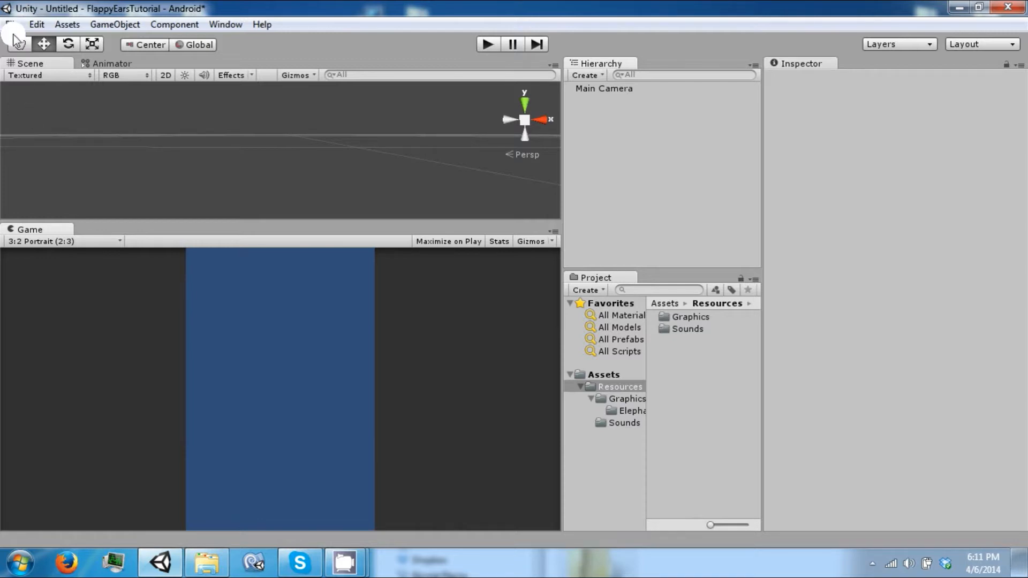
{"action": "left_click", "coordinate": [11, 25]}
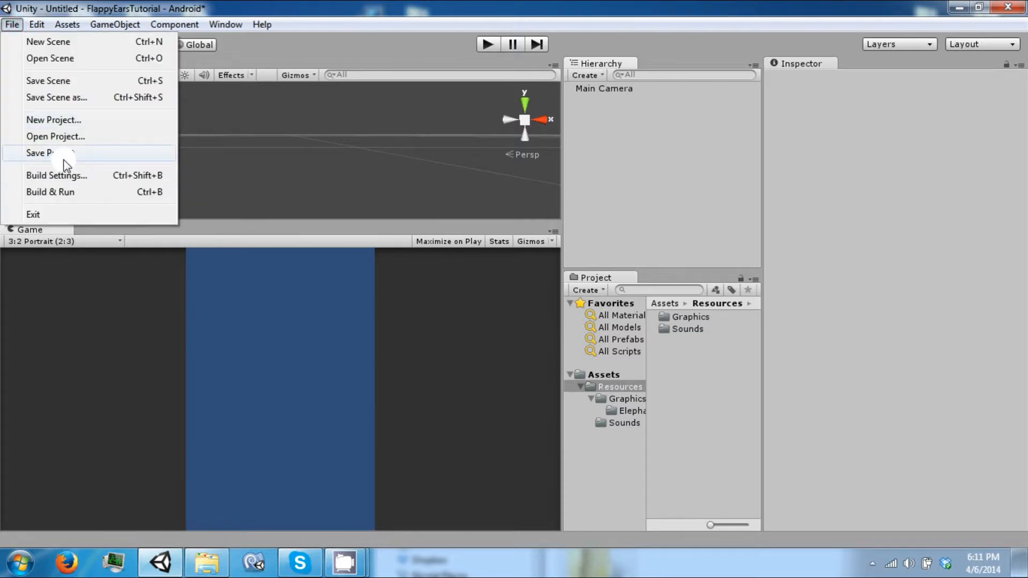
{"action": "left_click", "coordinate": [57, 175]}
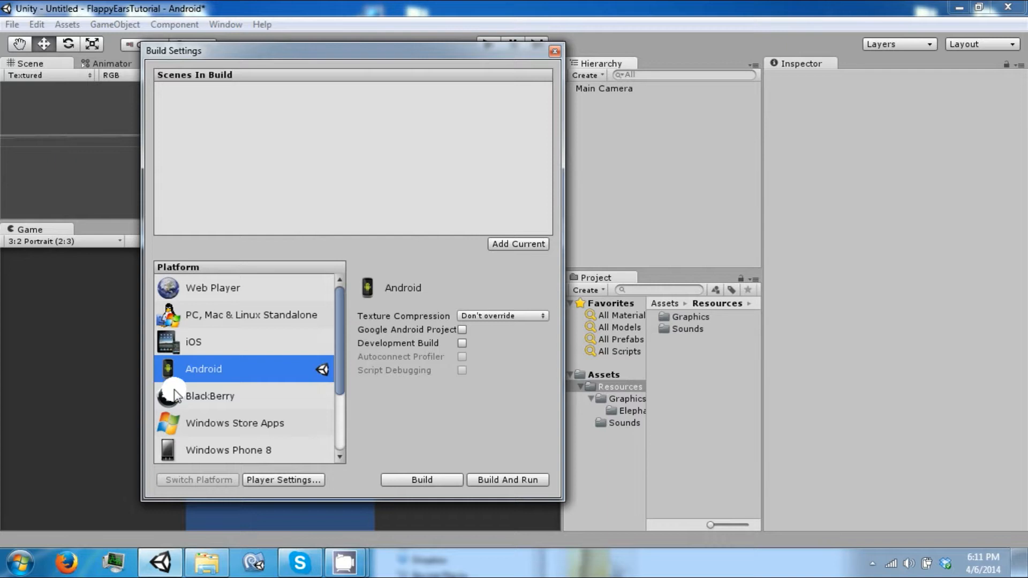
{"action": "mouse_move", "coordinate": [229, 361]}
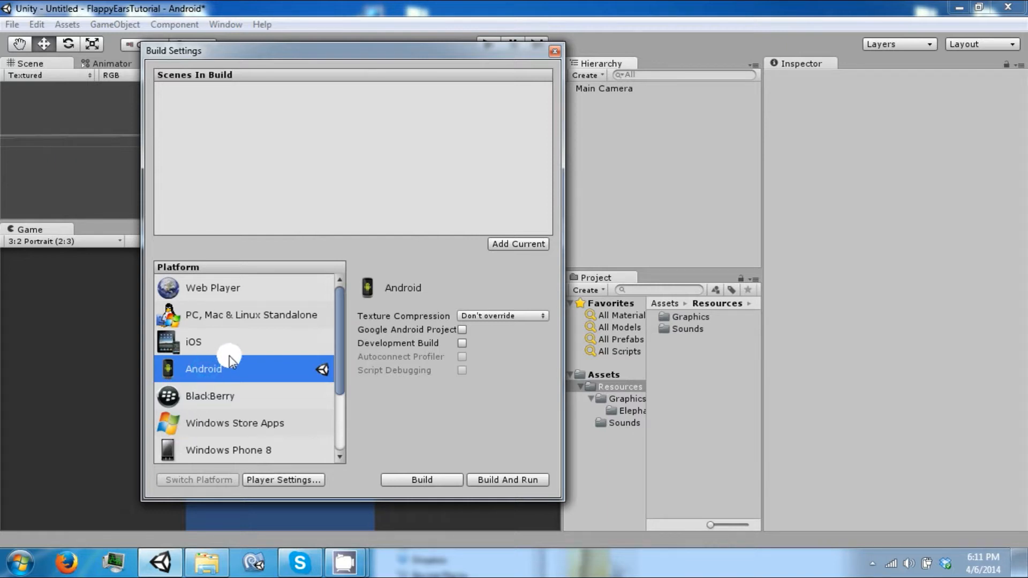
{"action": "left_click", "coordinate": [212, 288]}
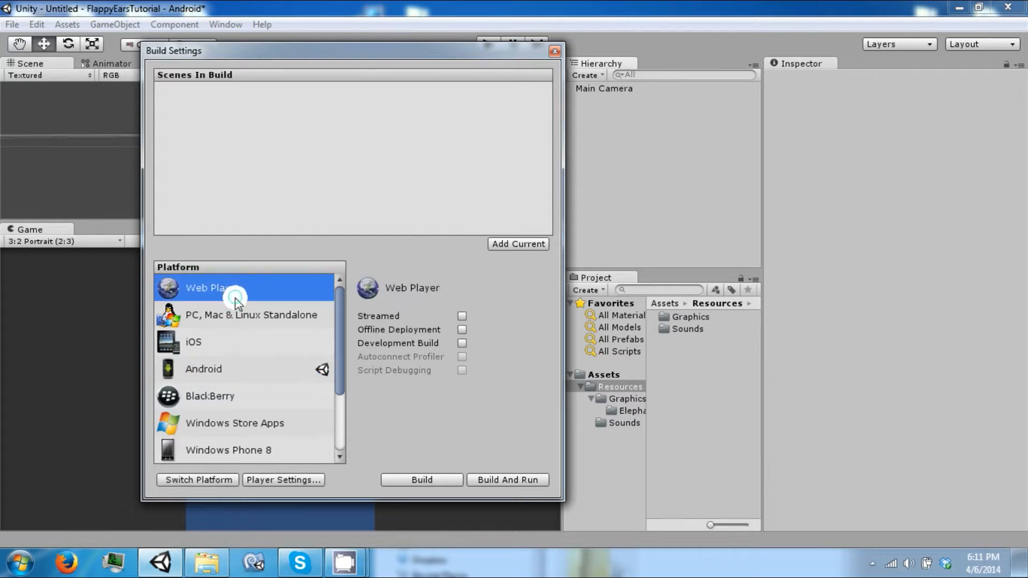
{"action": "left_click", "coordinate": [251, 315]}
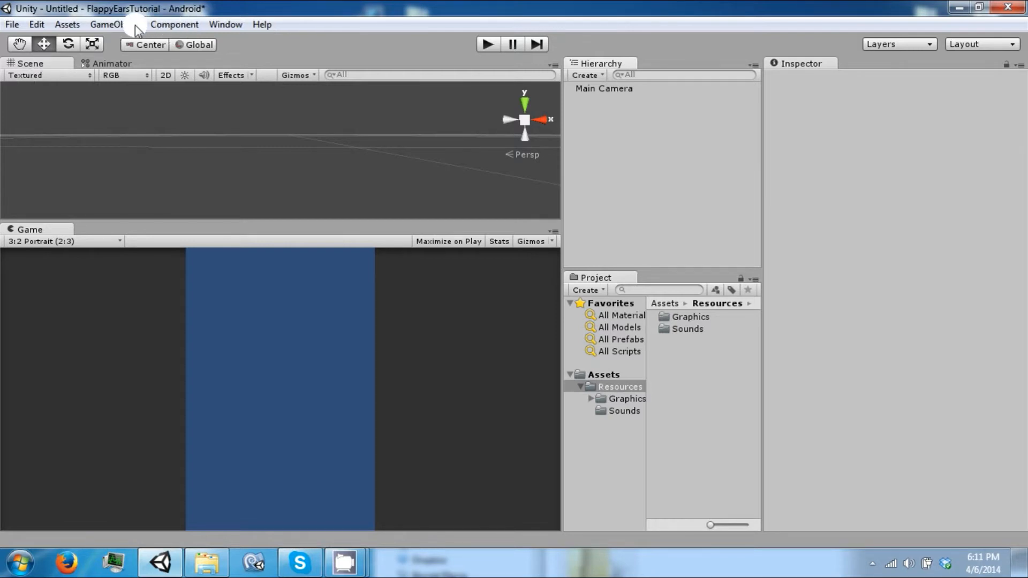
Step: Add an empty game object to the scene and name it Player
{"action": "left_click", "coordinate": [106, 25]}
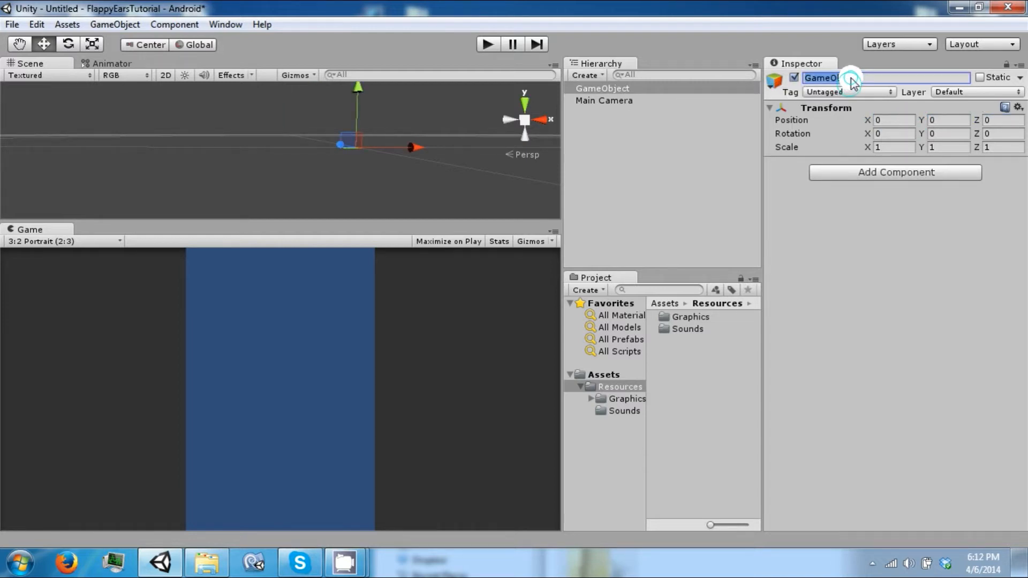
{"action": "type", "text": "Player"}
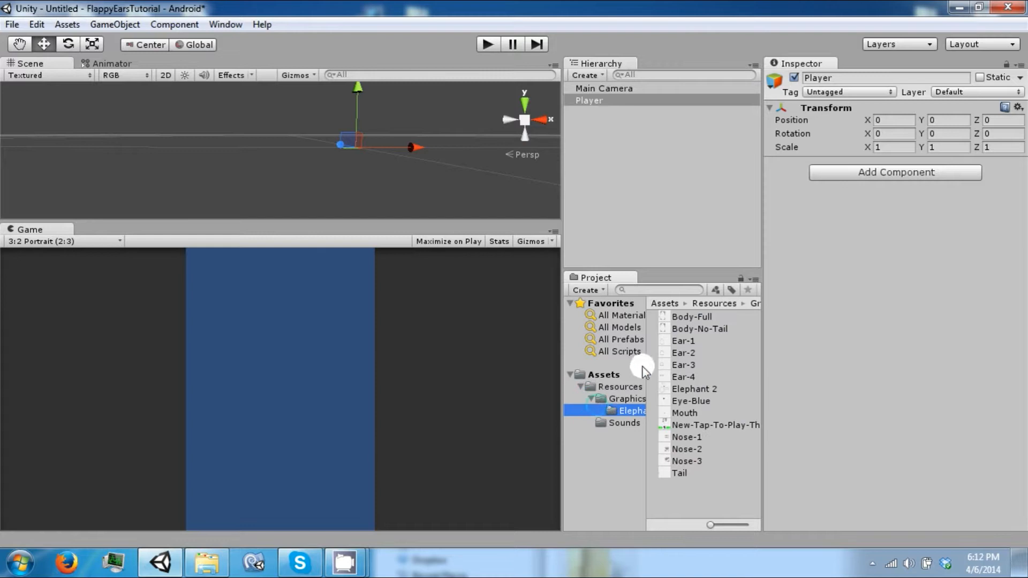
{"action": "left_click", "coordinate": [690, 315]}
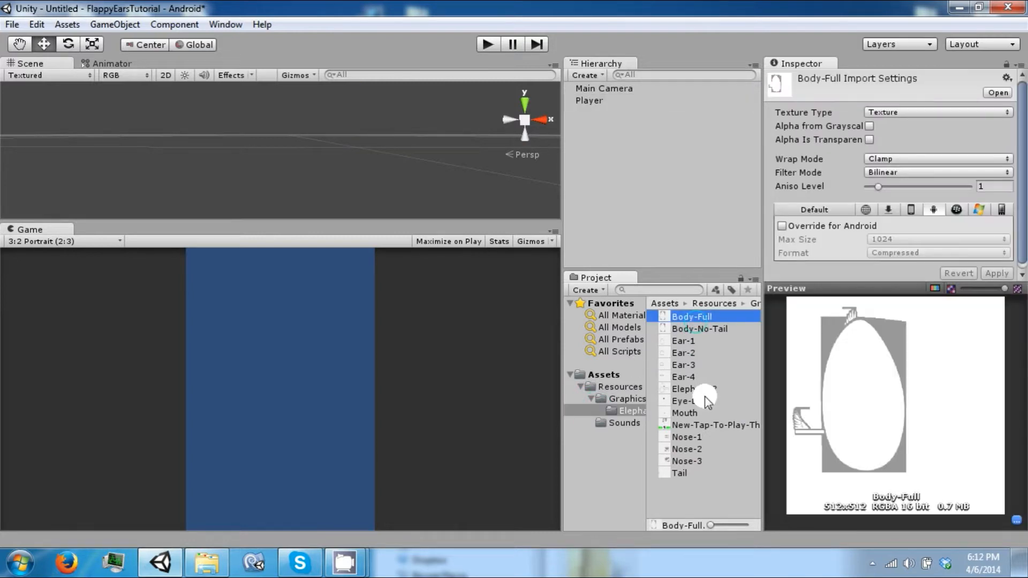
{"action": "left_click", "coordinate": [685, 388]}
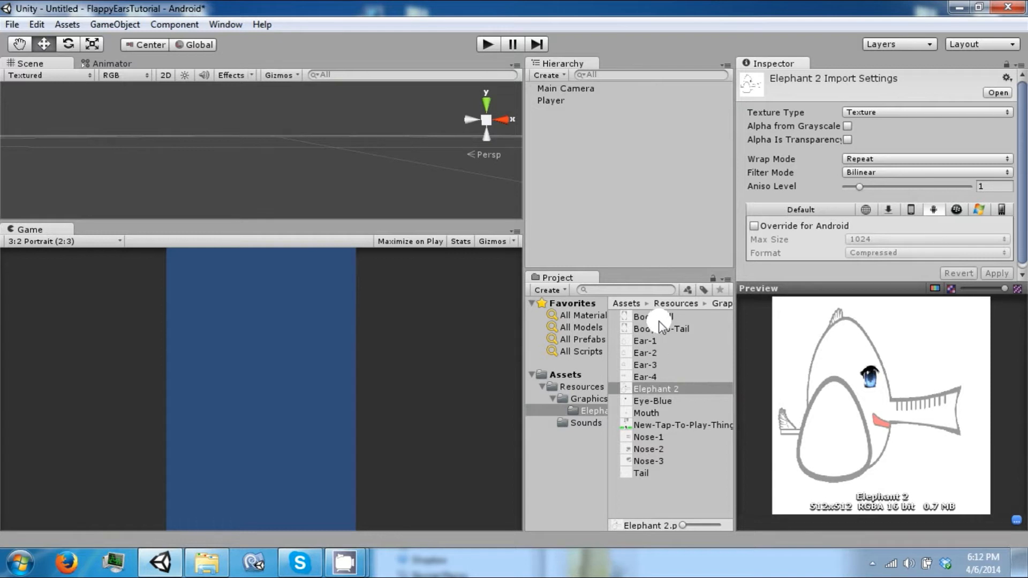
{"action": "mouse_move", "coordinate": [662, 417]}
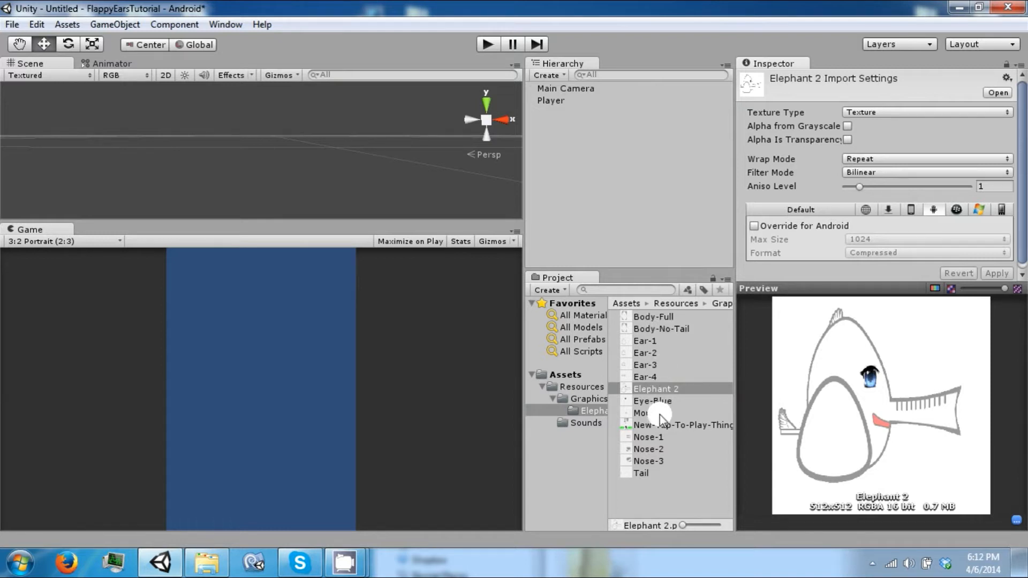
{"action": "left_click", "coordinate": [649, 460]}
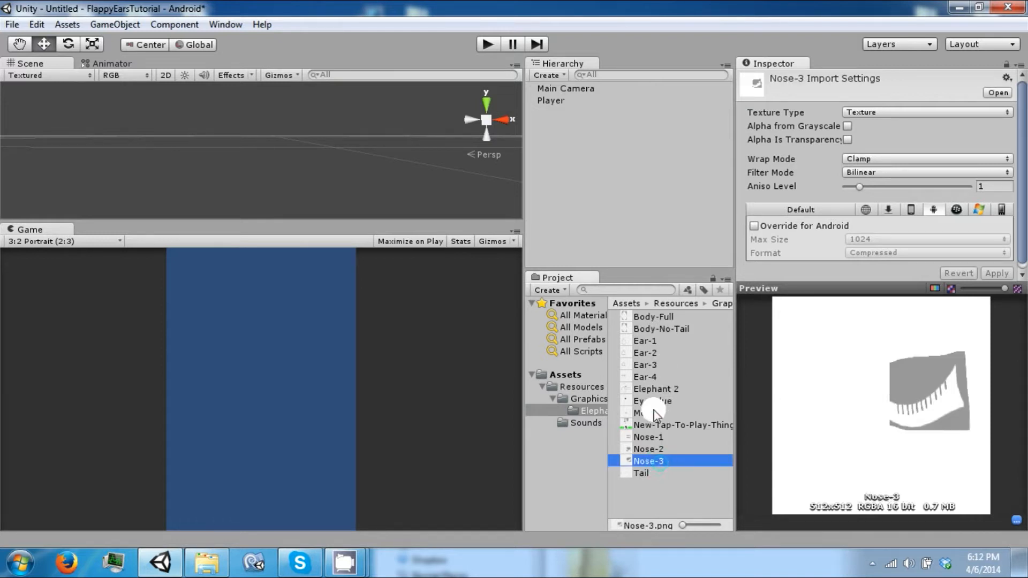
{"action": "left_click", "coordinate": [646, 412]}
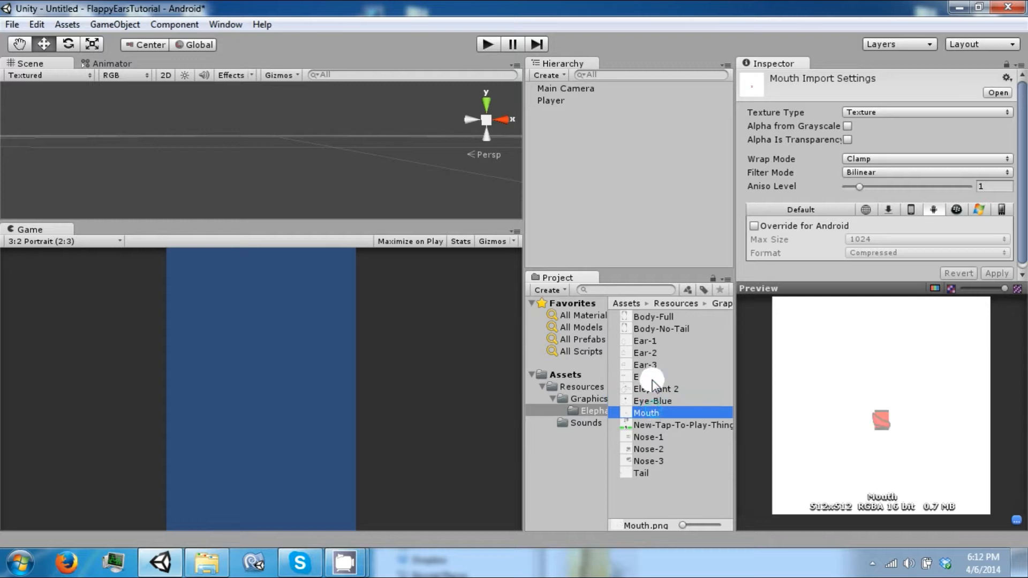
{"action": "left_click", "coordinate": [652, 316]}
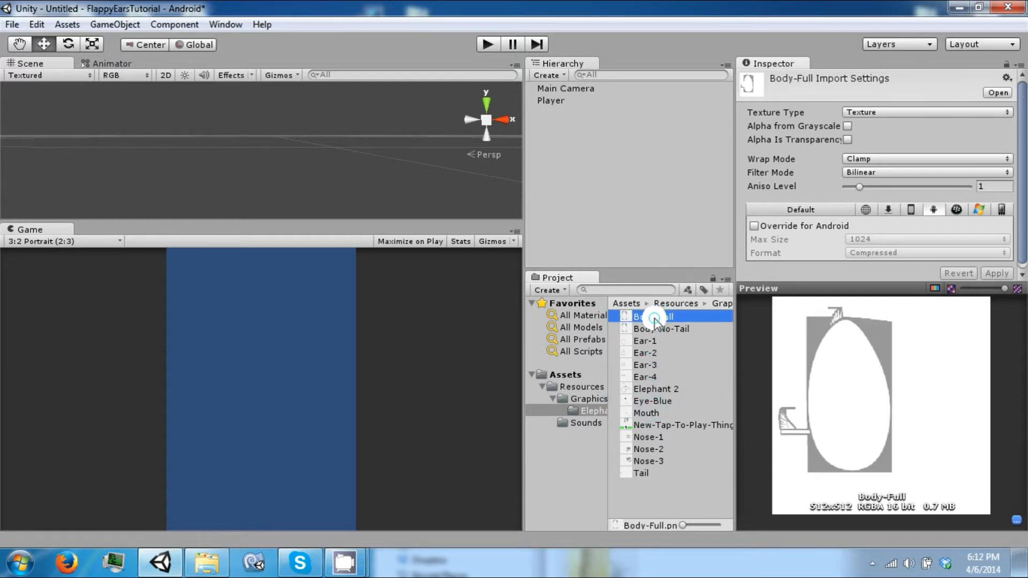
{"action": "left_click", "coordinate": [661, 329]}
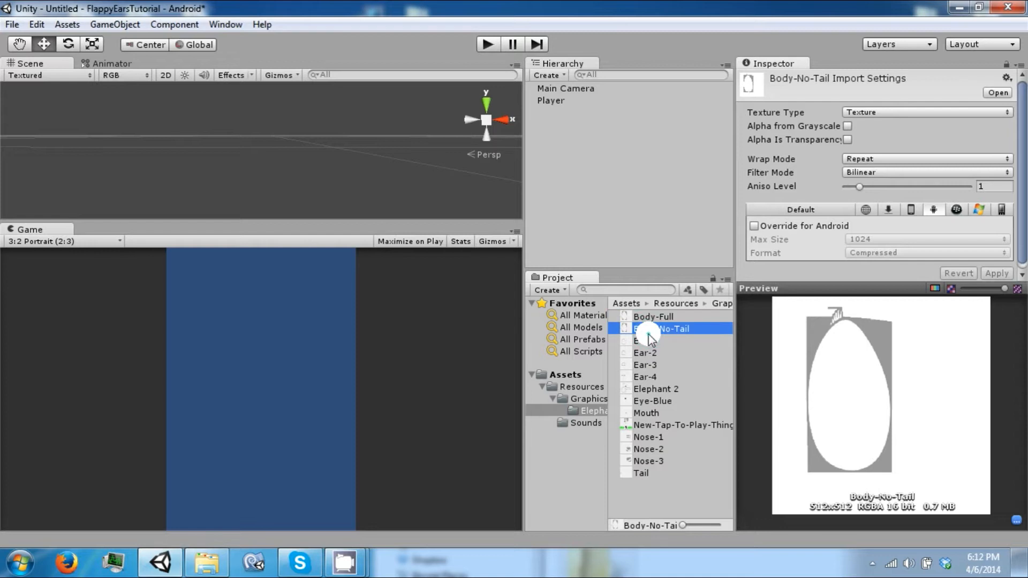
{"action": "left_click", "coordinate": [648, 437]}
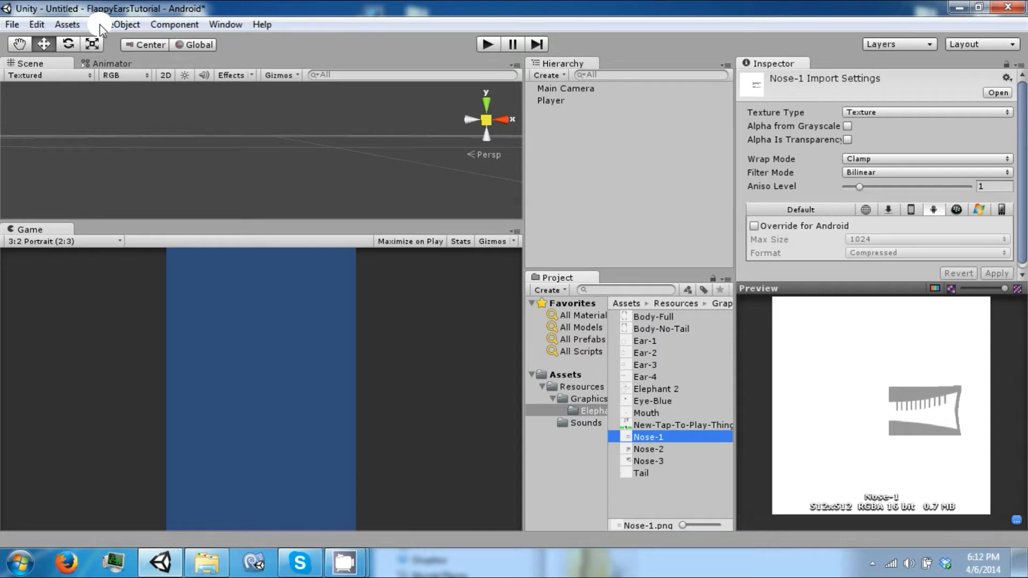
Step: Add a New Sprite object under Player and begin adjusting its Transform position
{"action": "left_click", "coordinate": [115, 25]}
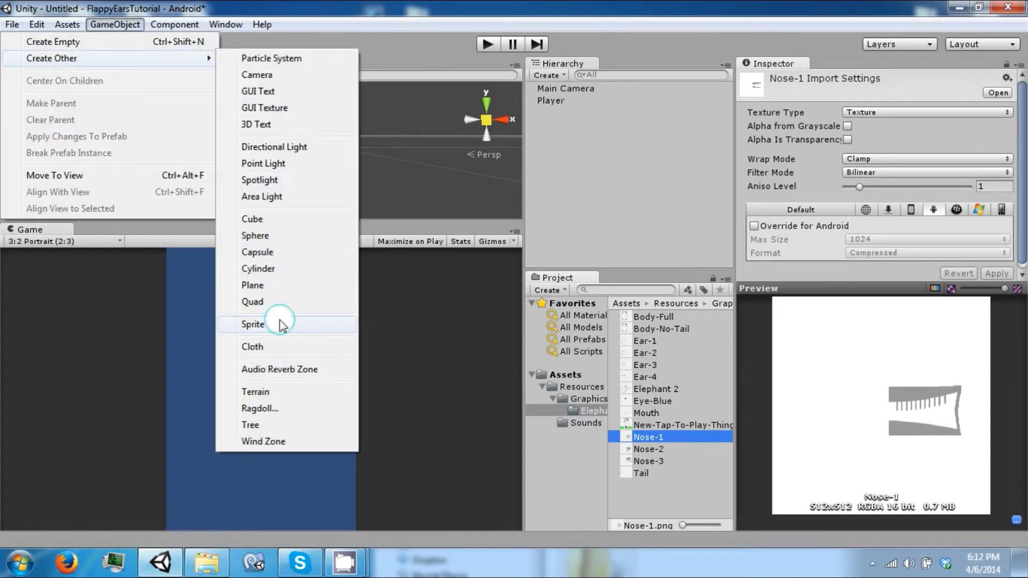
{"action": "left_click", "coordinate": [253, 324]}
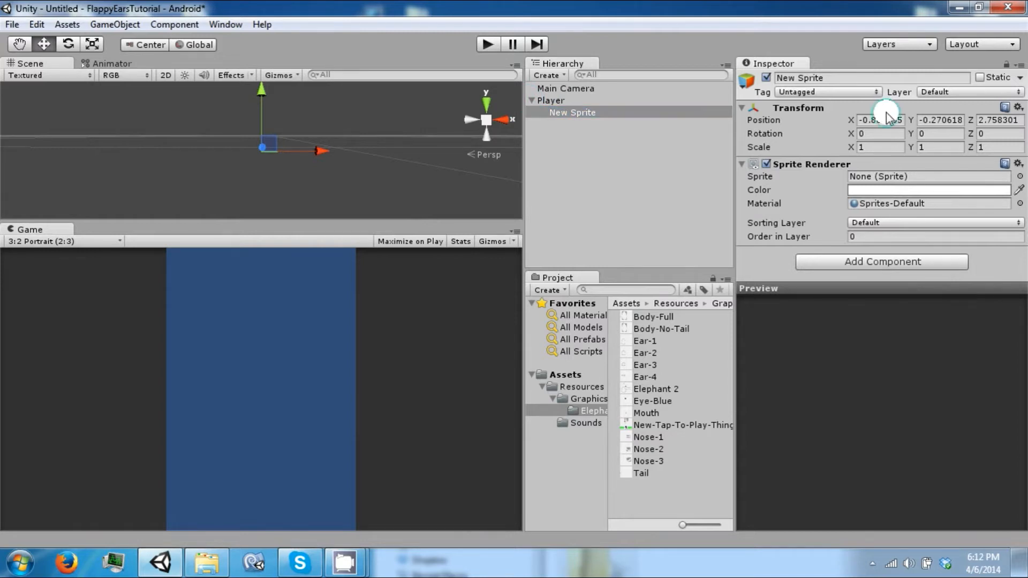
{"action": "left_click", "coordinate": [879, 120]}
{"action": "type", "text": "7"}
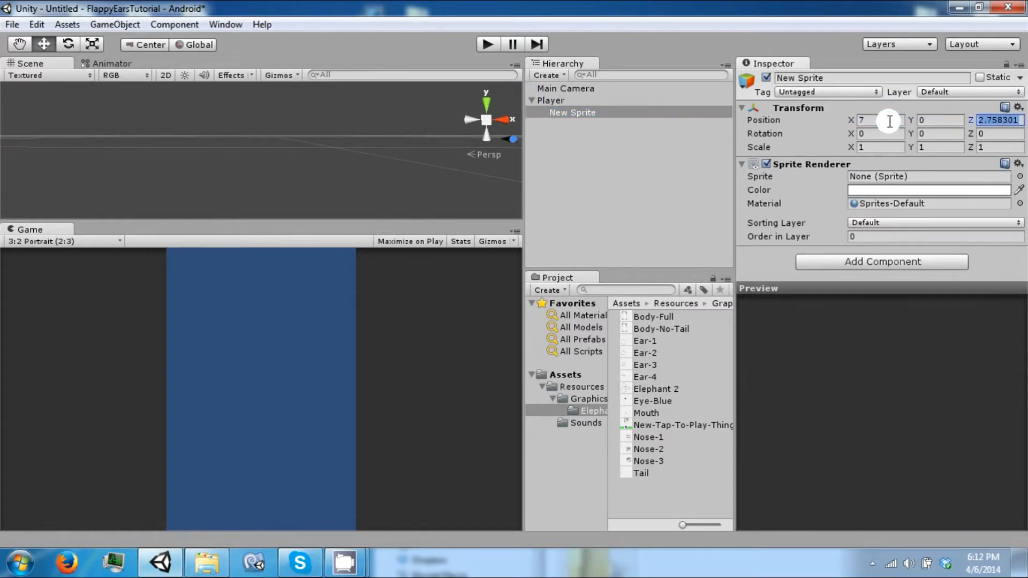
{"action": "left_click", "coordinate": [598, 117]}
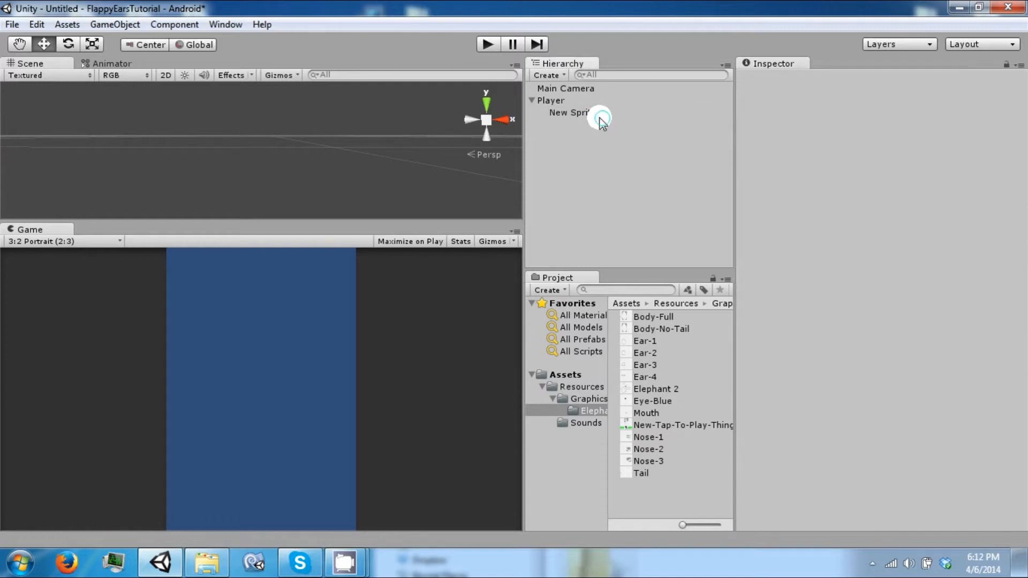
Step: Rename the remaining sprite copies under Player to Mouth and Trunk, then select Body-Full
{"action": "left_click", "coordinate": [568, 112]}
{"action": "type", "text": "Body"}
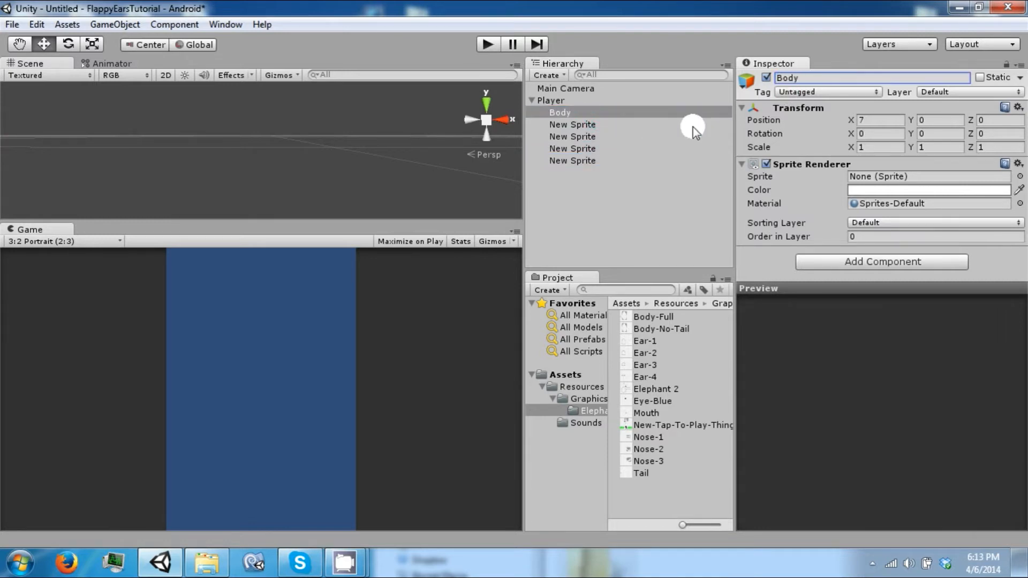
{"action": "left_click", "coordinate": [572, 125]}
{"action": "type", "text": "Ear"}
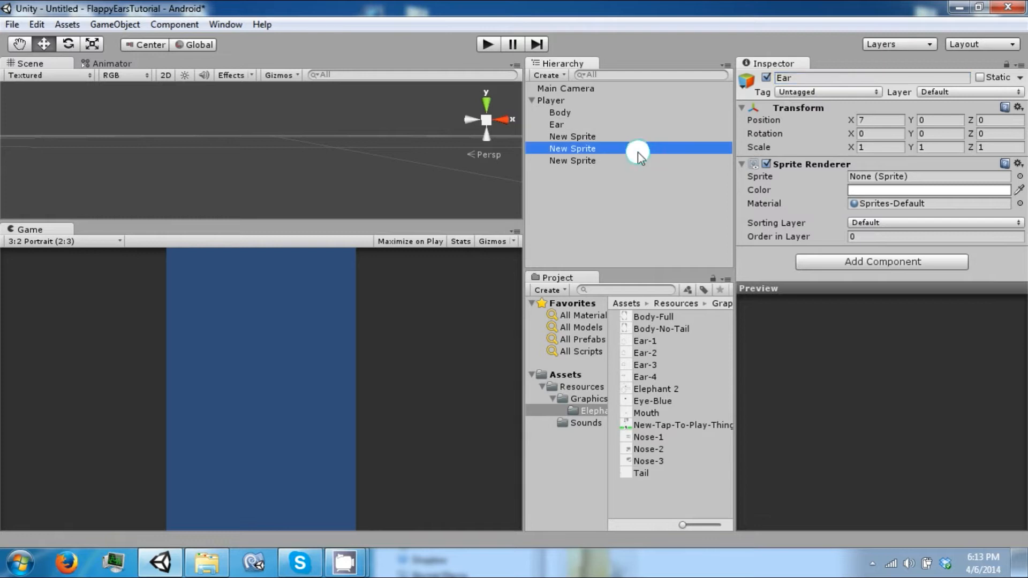
{"action": "left_click", "coordinate": [572, 136]}
{"action": "type", "text": "Eye"}
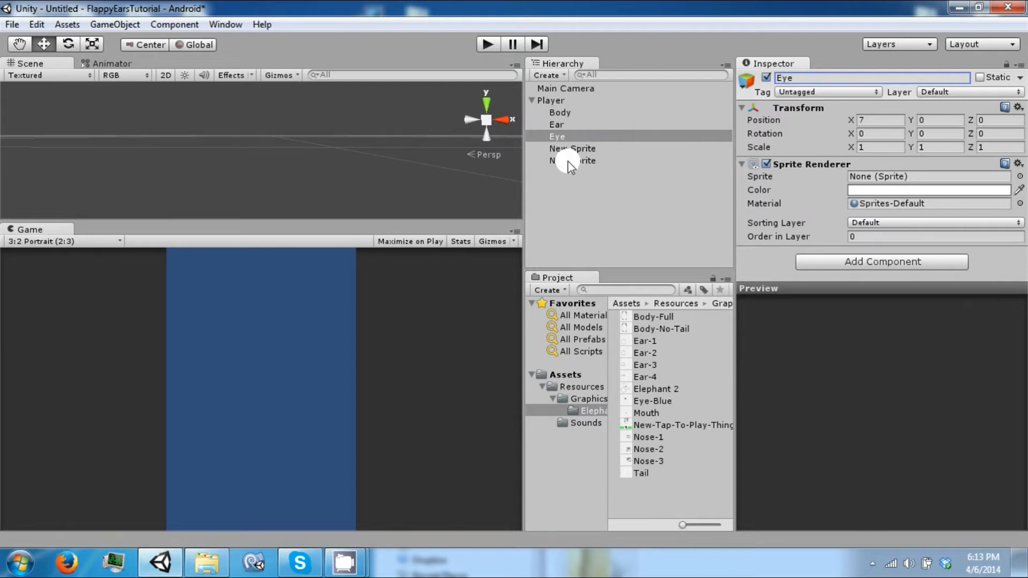
{"action": "left_click", "coordinate": [572, 148]}
{"action": "type", "text": "T"}
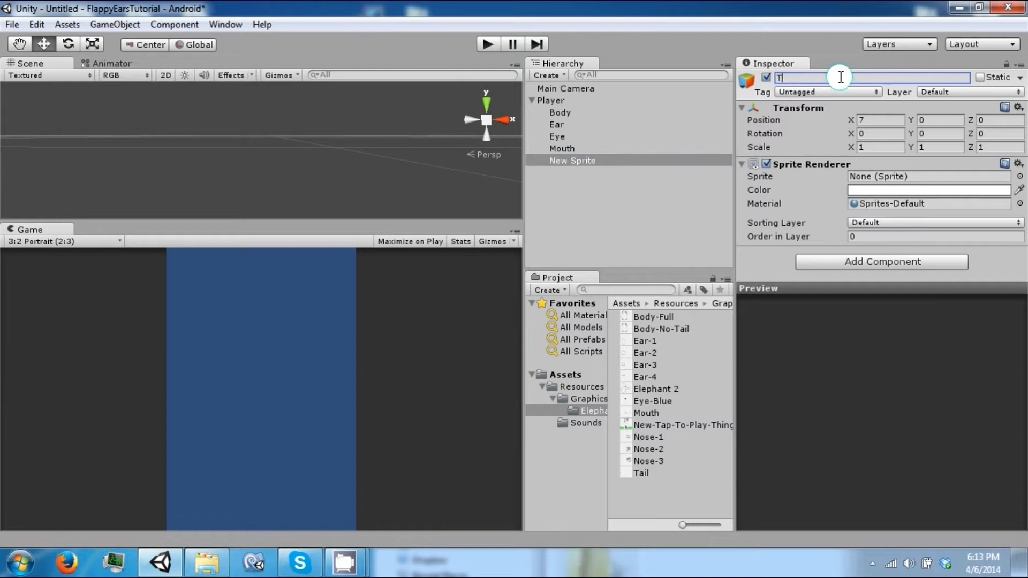
{"action": "type", "text": "runk"}
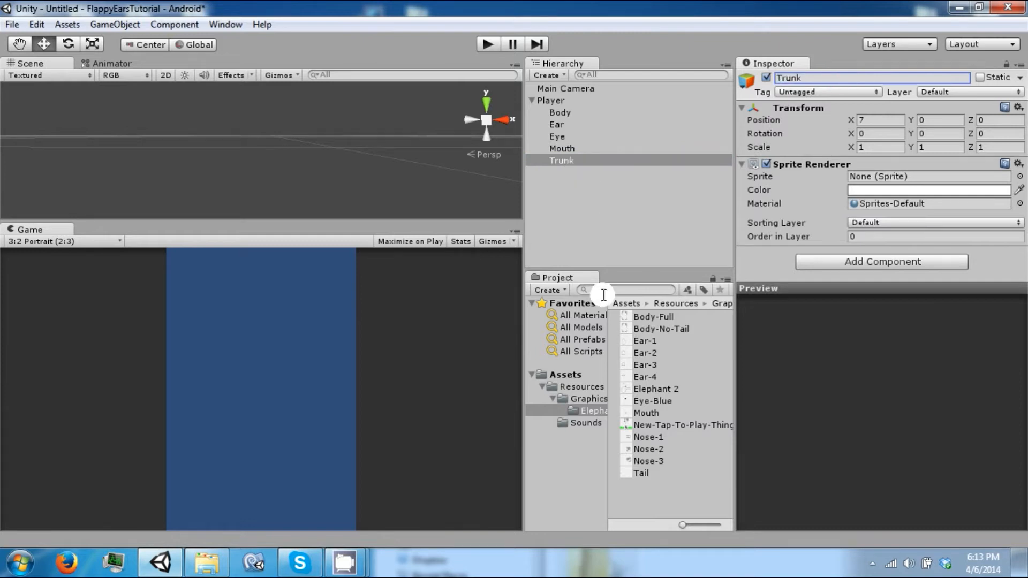
{"action": "left_click", "coordinate": [653, 316]}
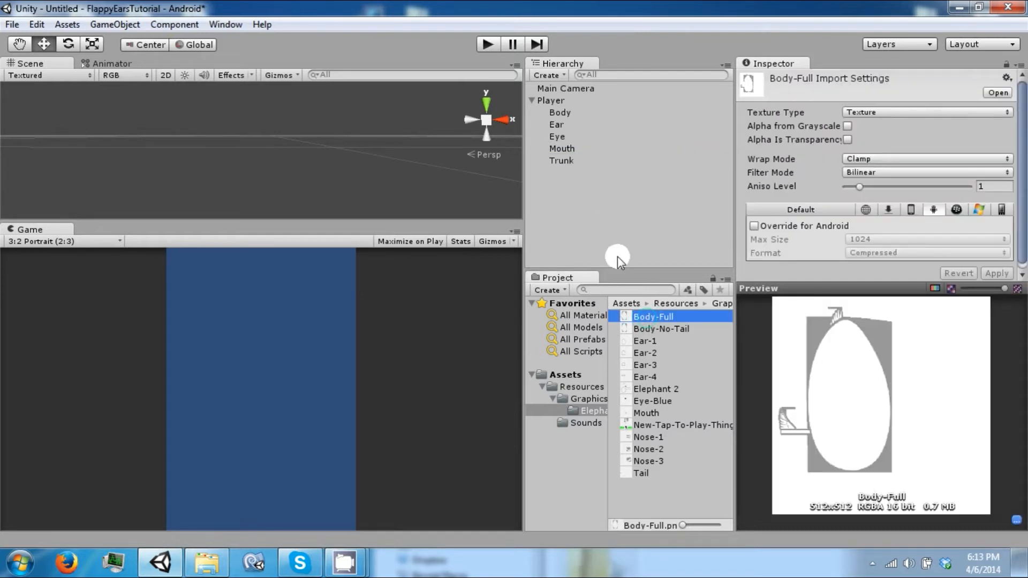
{"action": "mouse_move", "coordinate": [649, 351]}
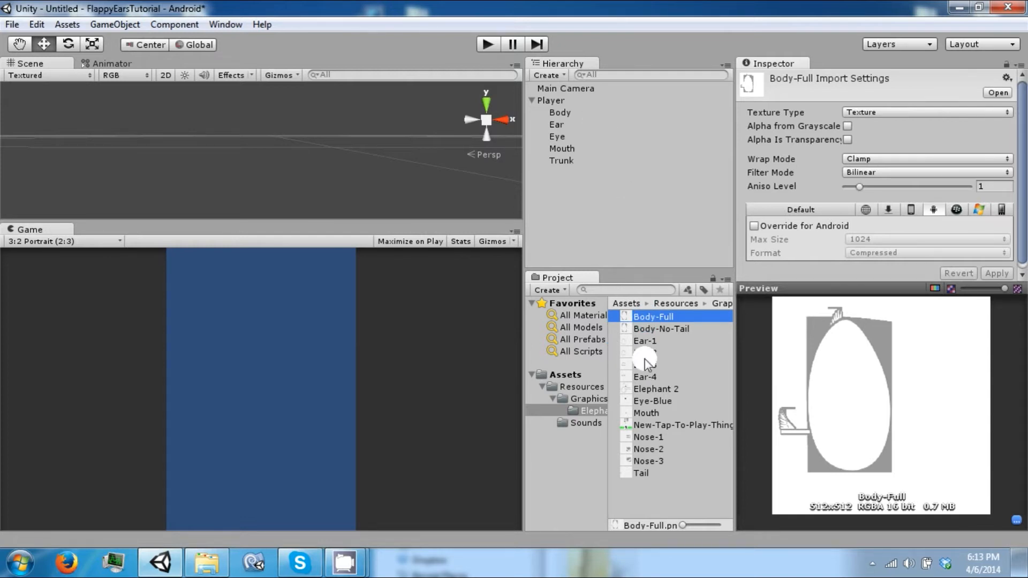
Step: Select the Body, Ear, Eye, Mouth and Nose elephant images together in the Project panel
{"action": "left_click", "coordinate": [646, 341]}
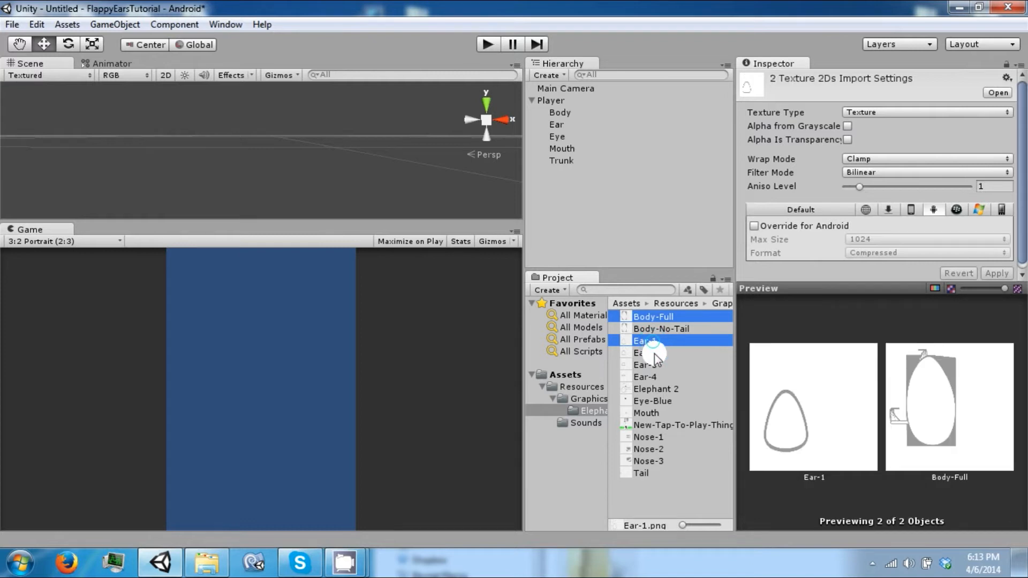
{"action": "left_click", "coordinate": [645, 375]}
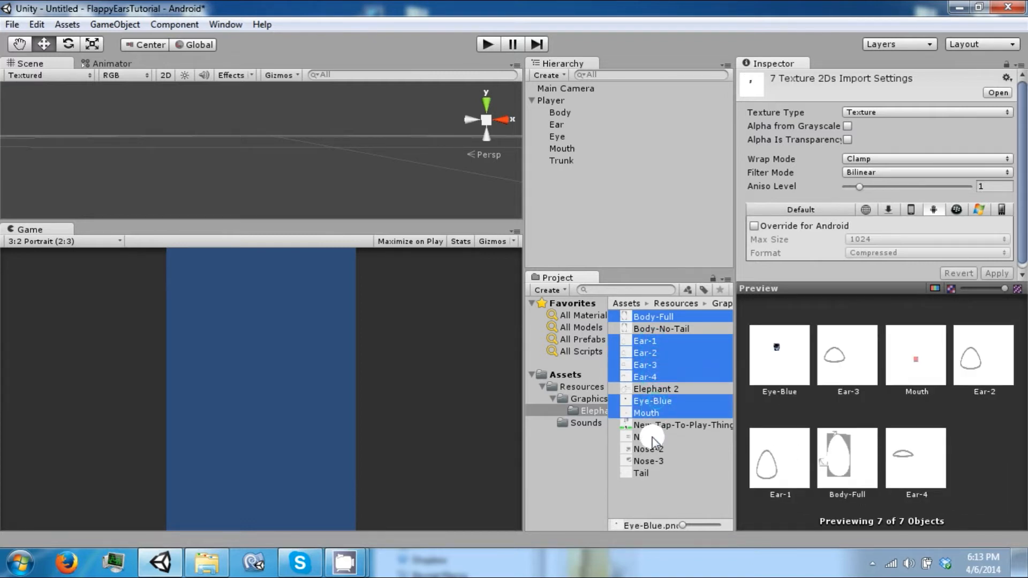
{"action": "left_click", "coordinate": [649, 449]}
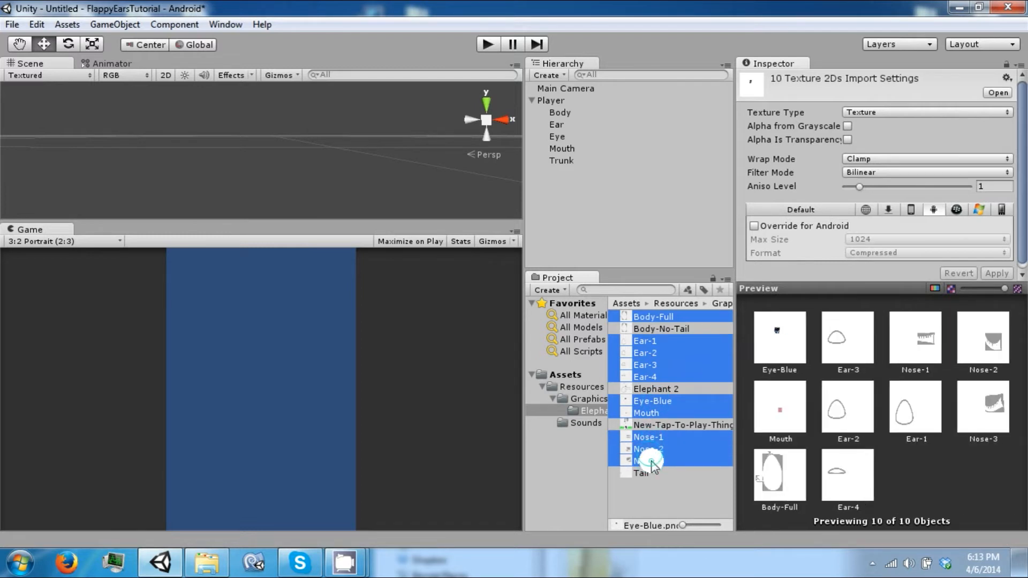
Step: Set the selected images' Texture Type to Sprite and apply the import change
{"action": "left_click", "coordinate": [924, 112]}
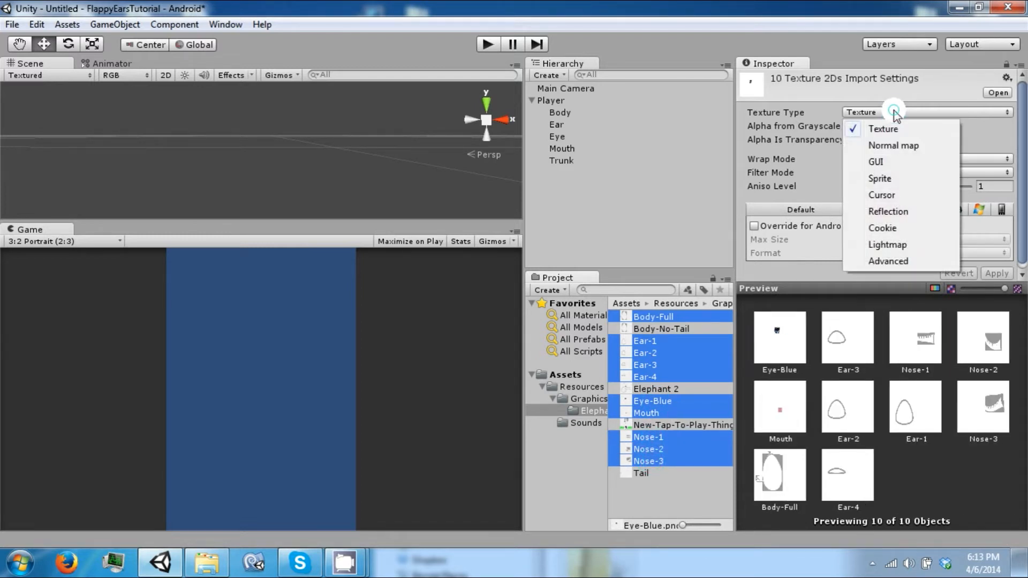
{"action": "left_click", "coordinate": [879, 179]}
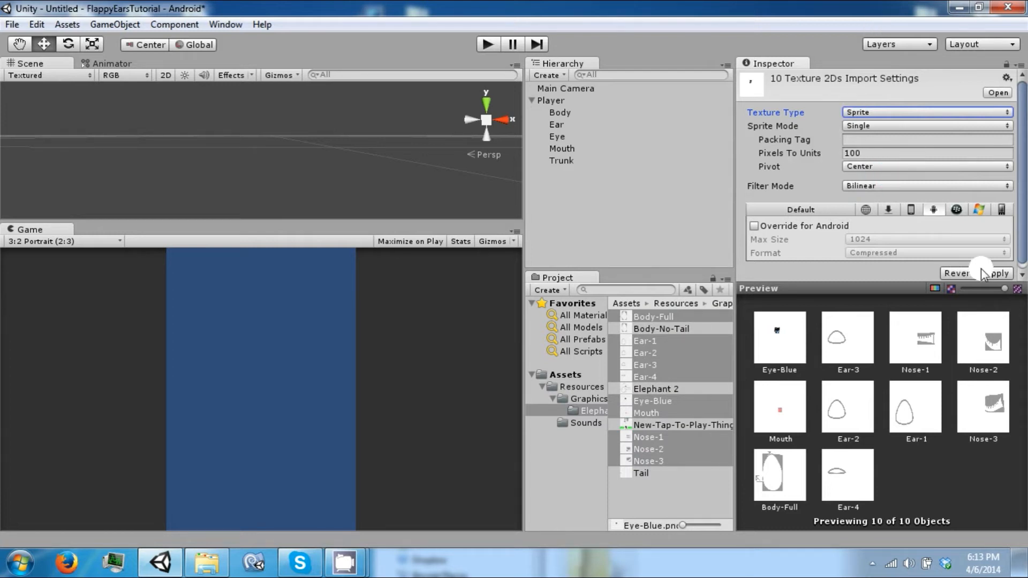
{"action": "left_click", "coordinate": [996, 273]}
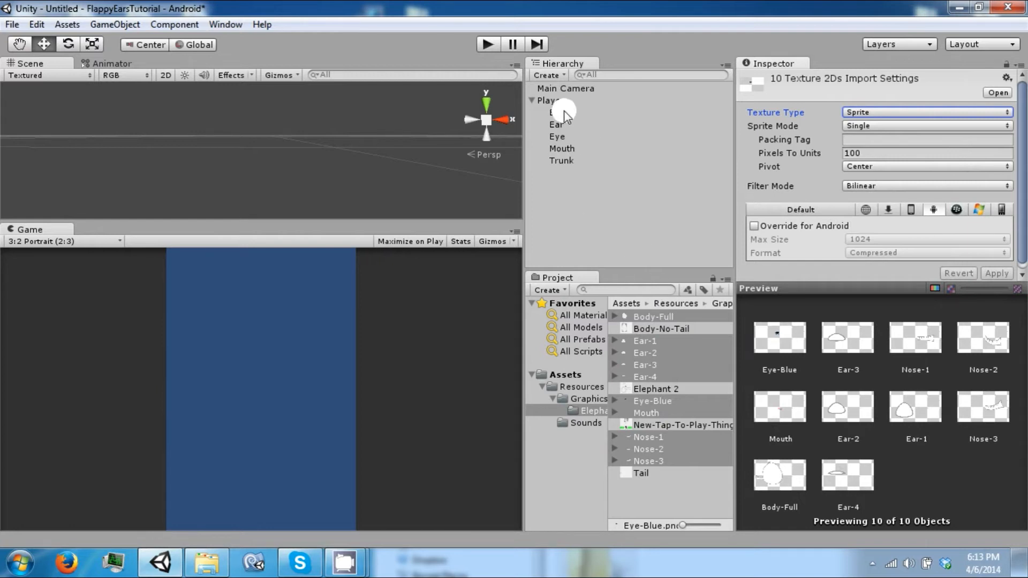
{"action": "left_click", "coordinate": [561, 112]}
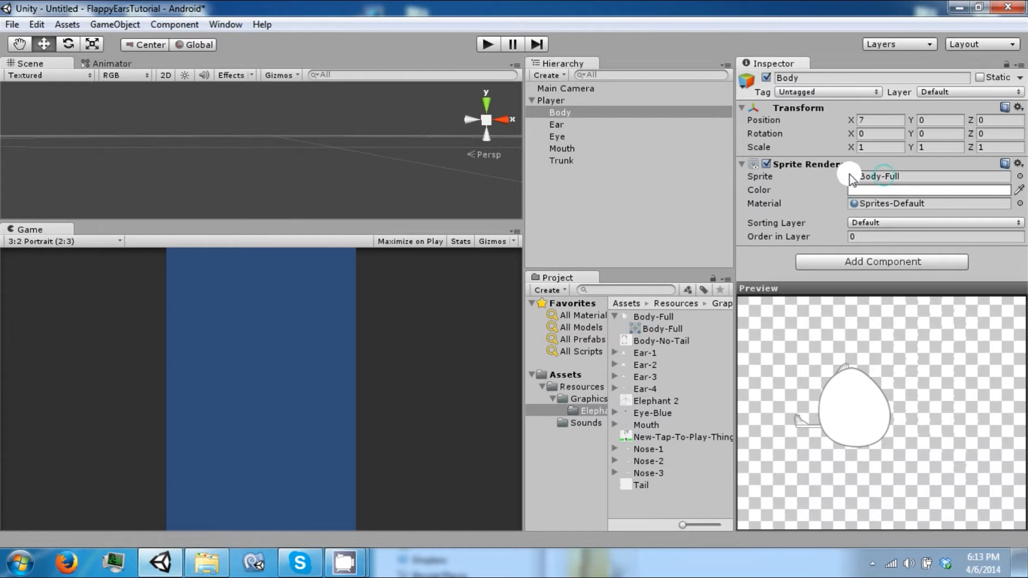
Step: Reset Body's position to the origin and scale the whole Player to 0.3
{"action": "left_click", "coordinate": [547, 101]}
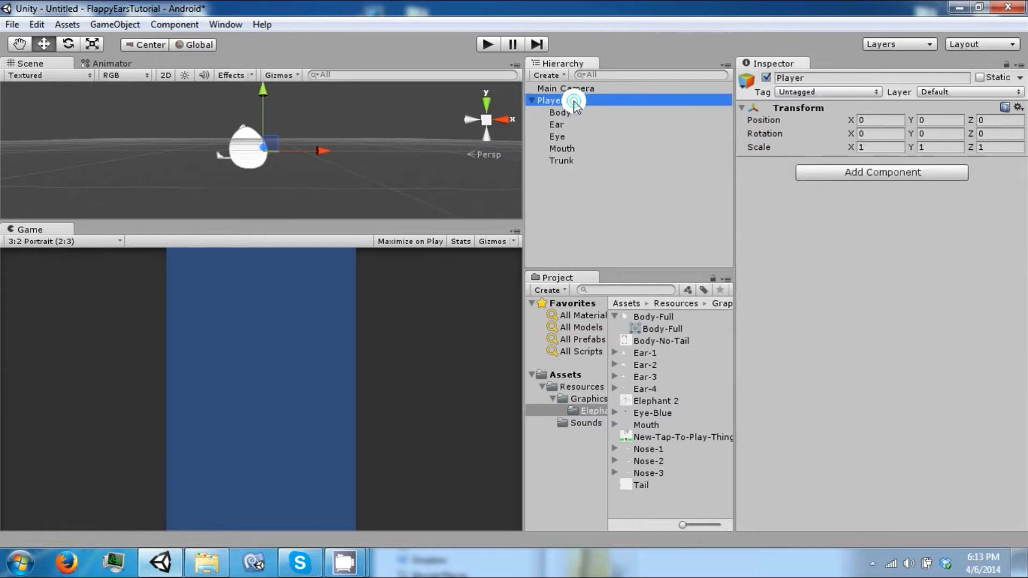
{"action": "left_click", "coordinate": [560, 113]}
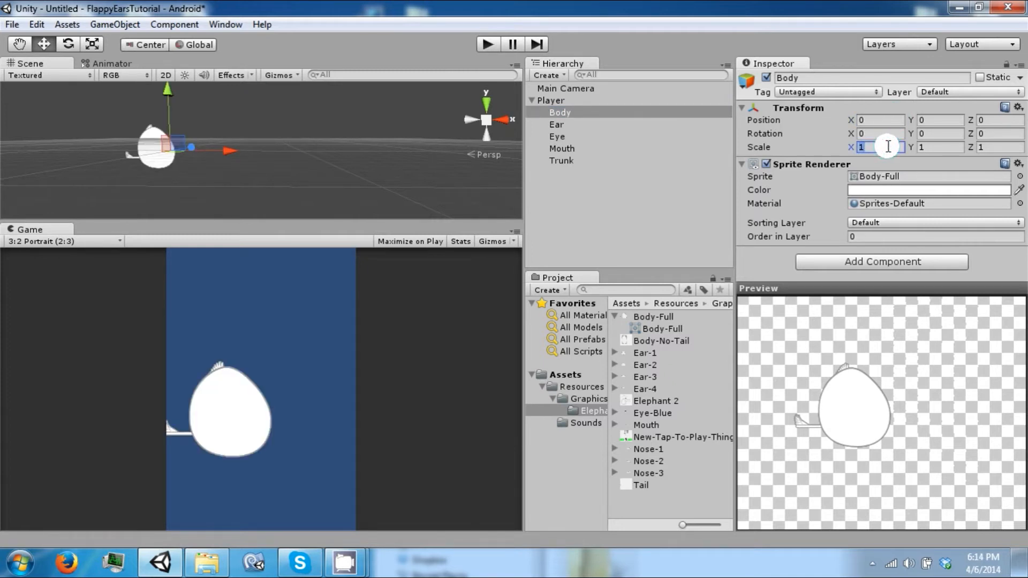
{"action": "left_click", "coordinate": [551, 101]}
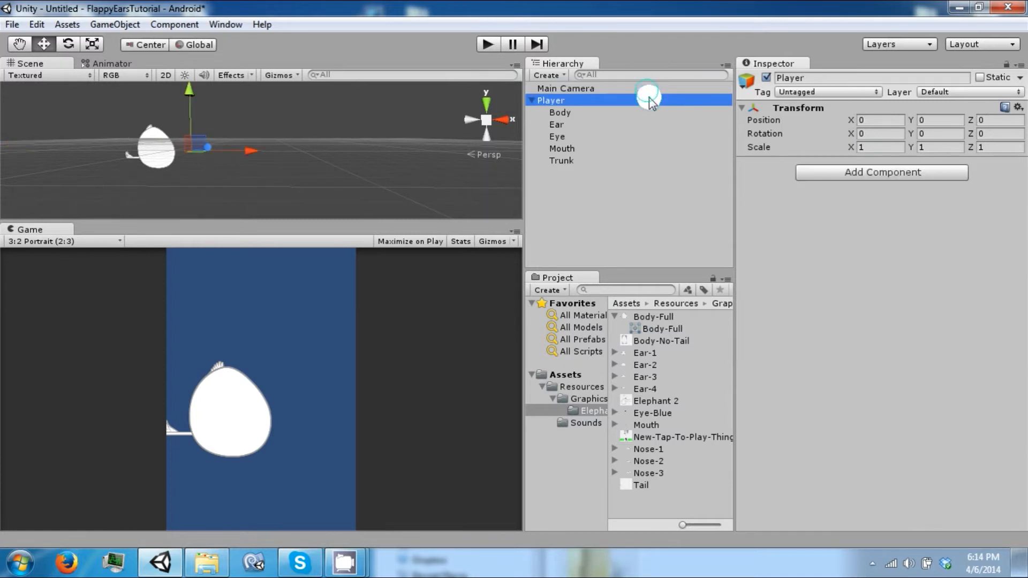
{"action": "left_click", "coordinate": [878, 146]}
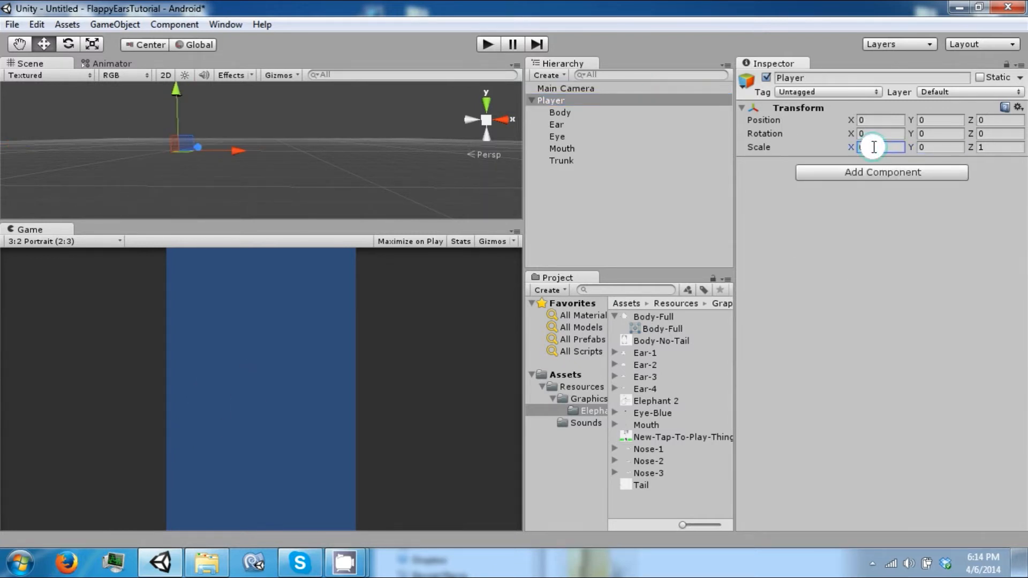
{"action": "type", "text": ".3"}
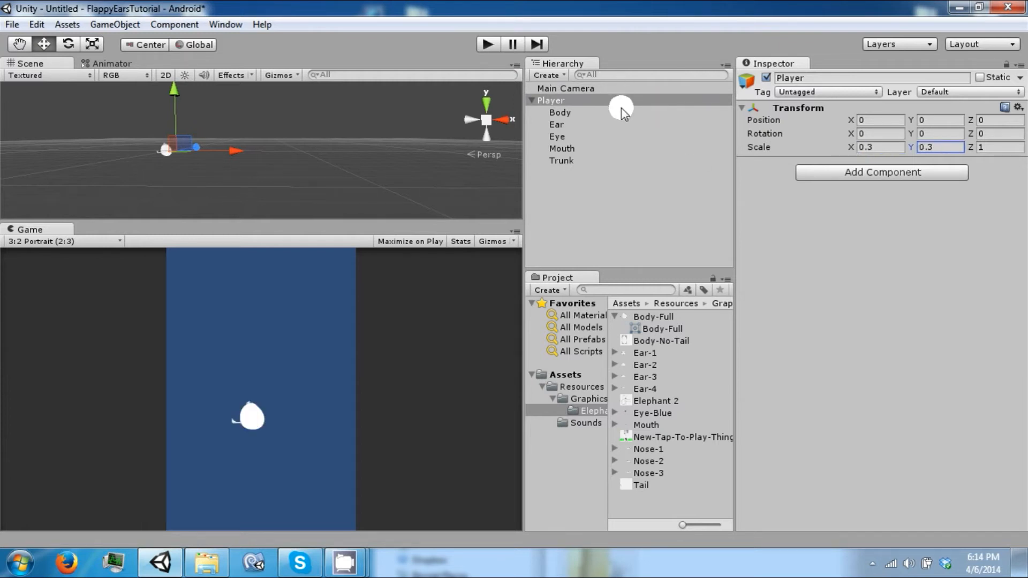
{"action": "left_click", "coordinate": [555, 124]}
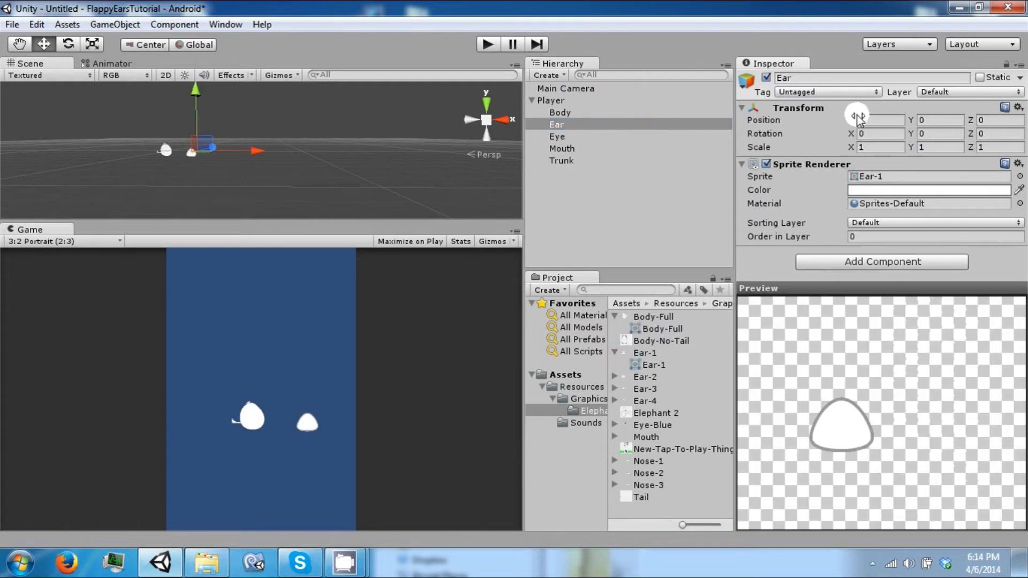
Step: Zero the Ear and Eye positions and assign their sprites
{"action": "left_click", "coordinate": [561, 148]}
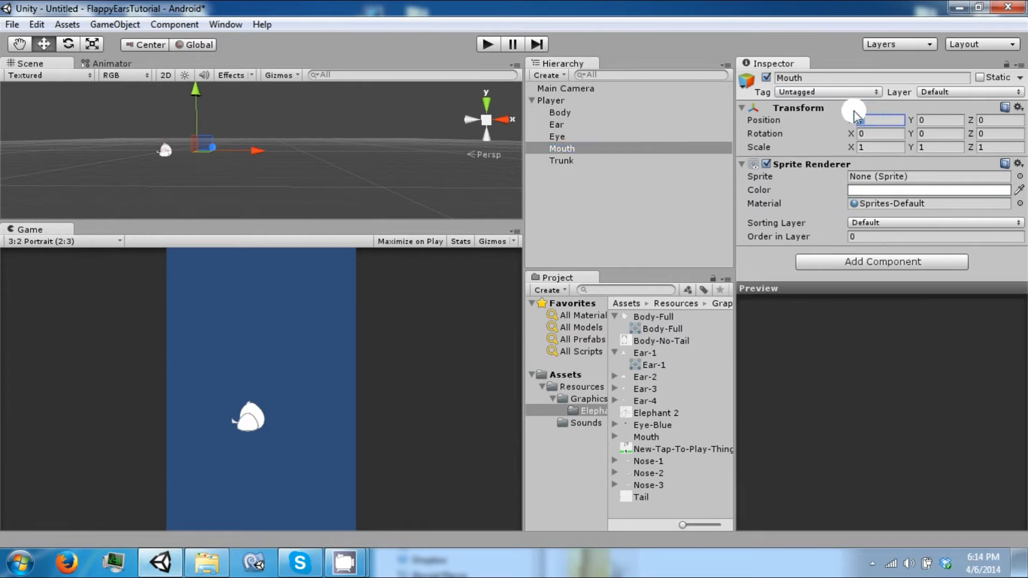
{"action": "left_click", "coordinate": [557, 136]}
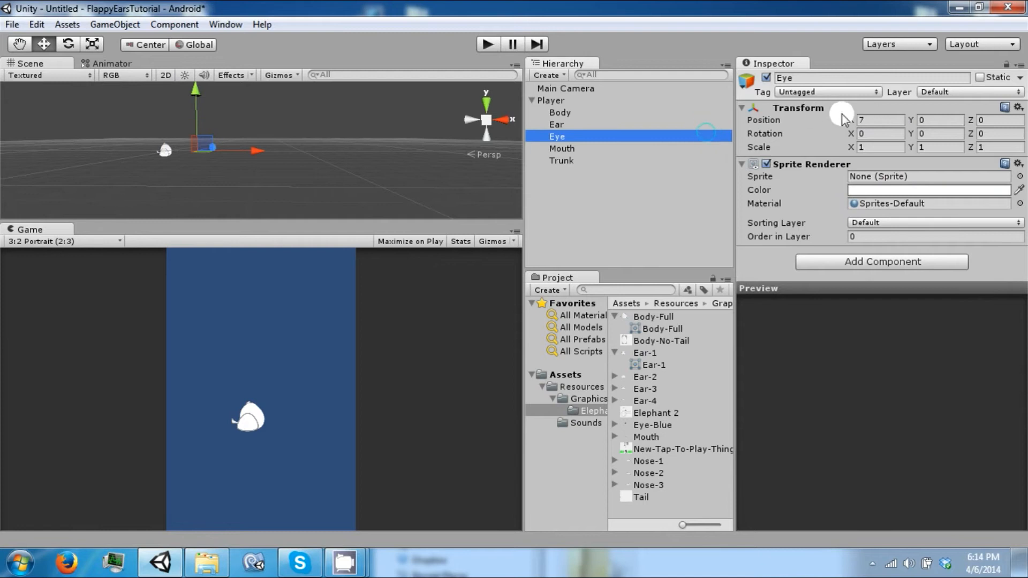
{"action": "left_click", "coordinate": [562, 148]}
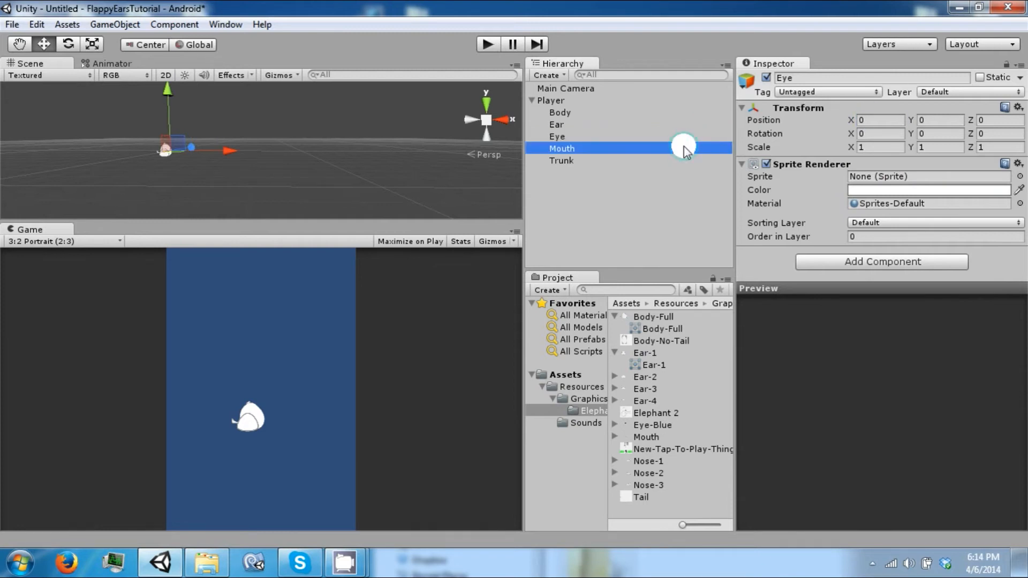
{"action": "left_click", "coordinate": [561, 161]}
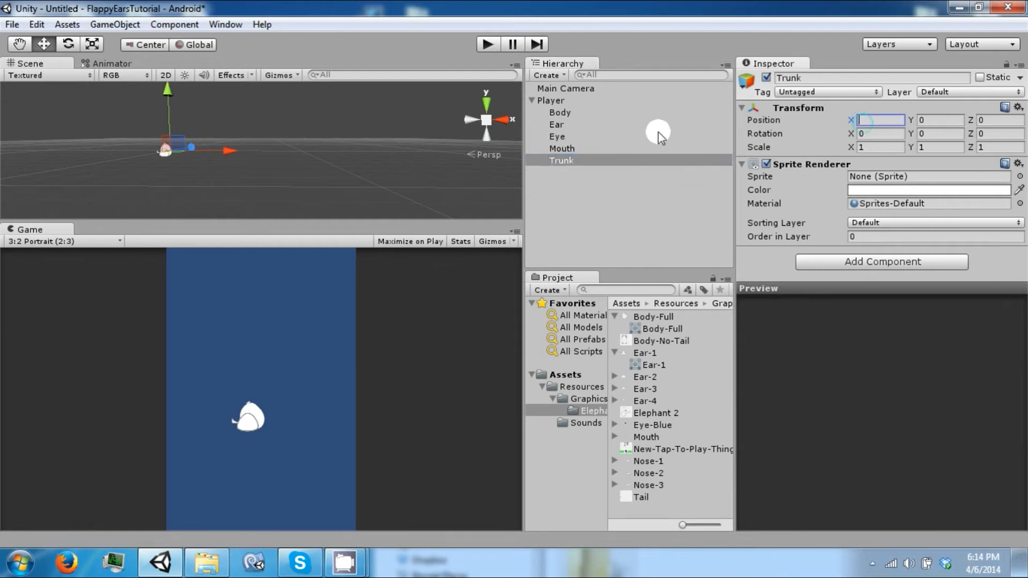
Step: Give Mouth and Trunk the Mouth and Nose-1 sprites at the origin, completing the elephant
{"action": "left_click", "coordinate": [557, 136]}
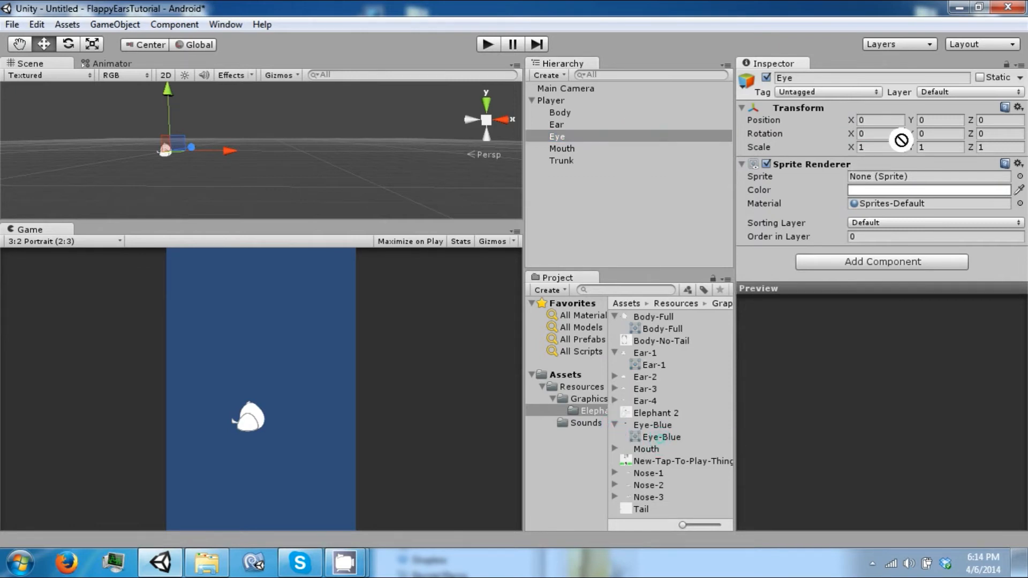
{"action": "left_click", "coordinate": [561, 148]}
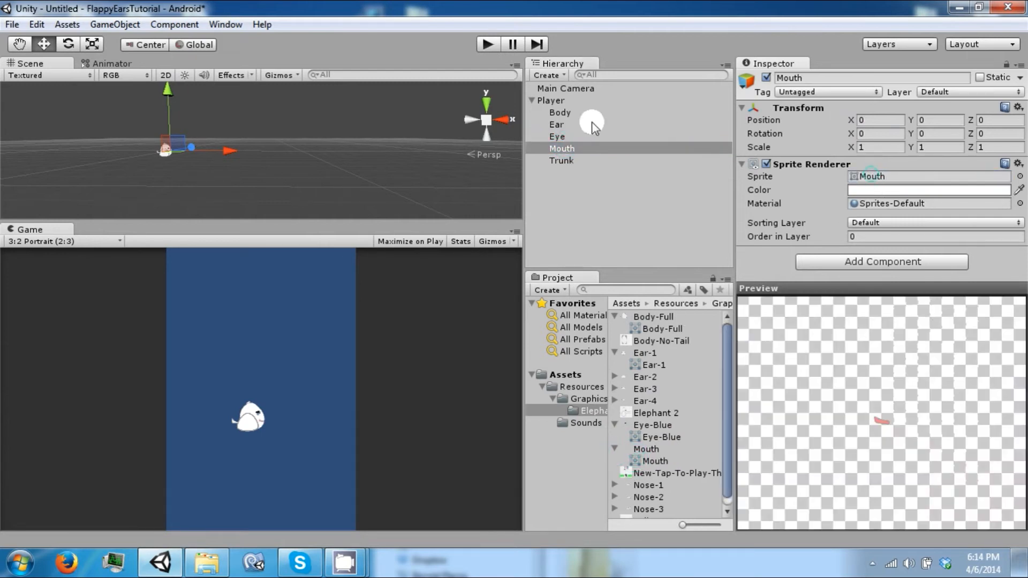
{"action": "left_click", "coordinate": [561, 160]}
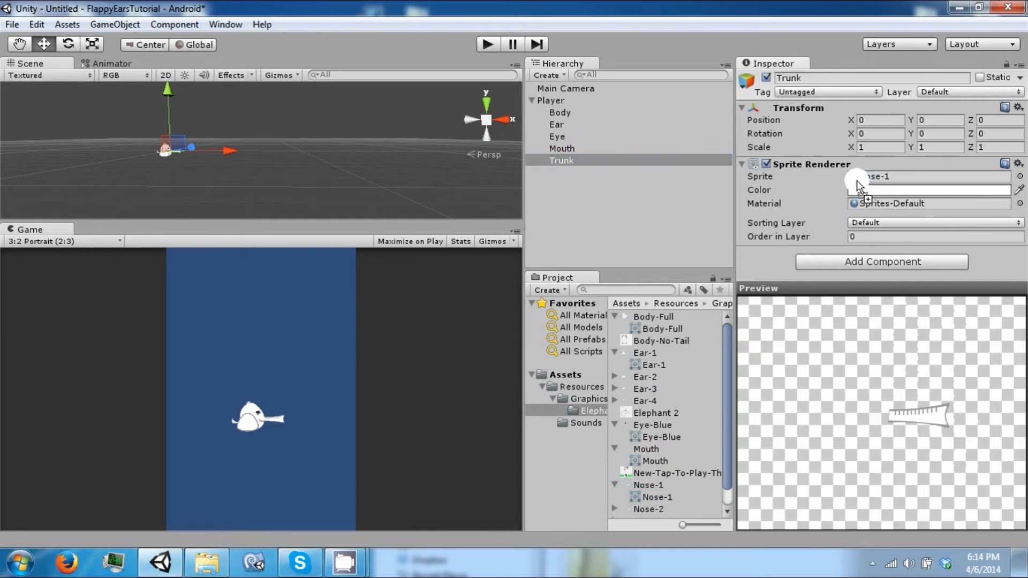
{"action": "left_click", "coordinate": [543, 100]}
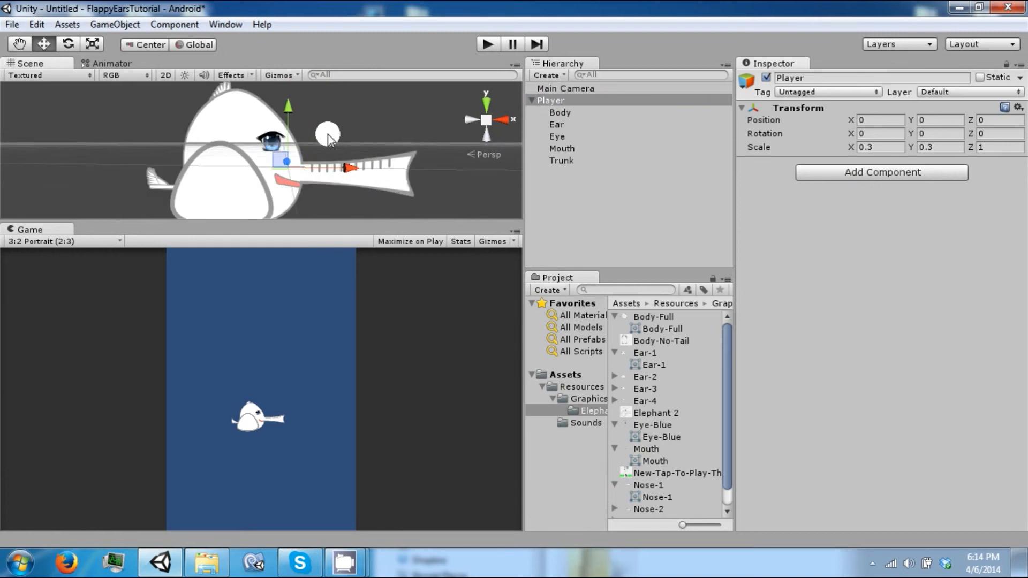
{"action": "left_click", "coordinate": [560, 112]}
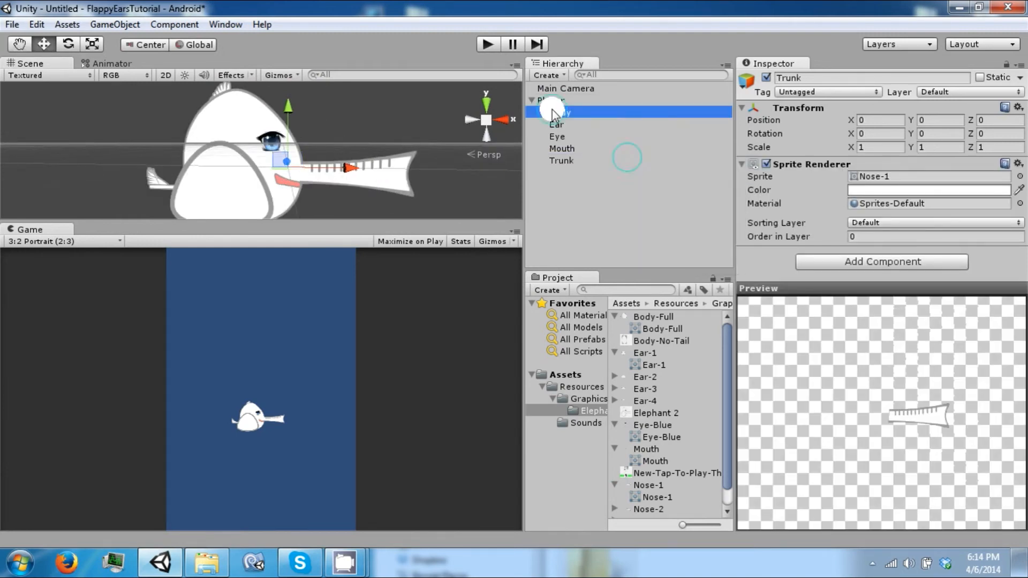
{"action": "left_click", "coordinate": [557, 123]}
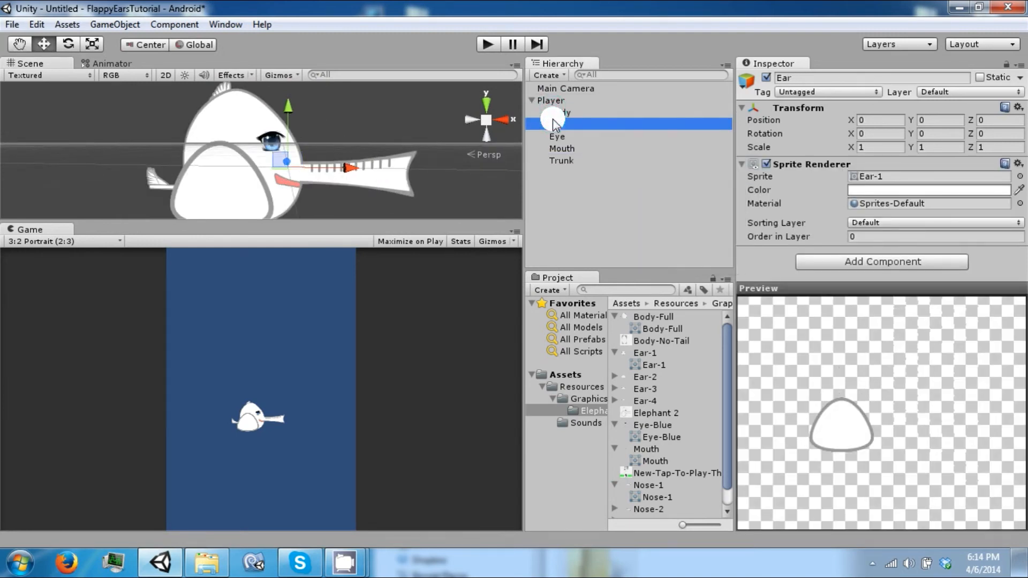
{"action": "left_click", "coordinate": [561, 160]}
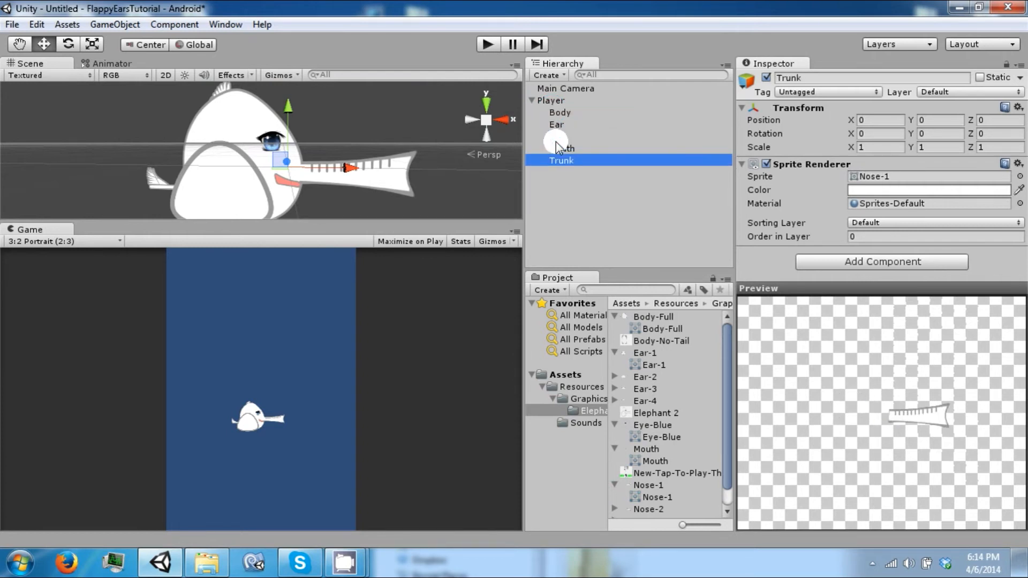
{"action": "left_click", "coordinate": [559, 113]}
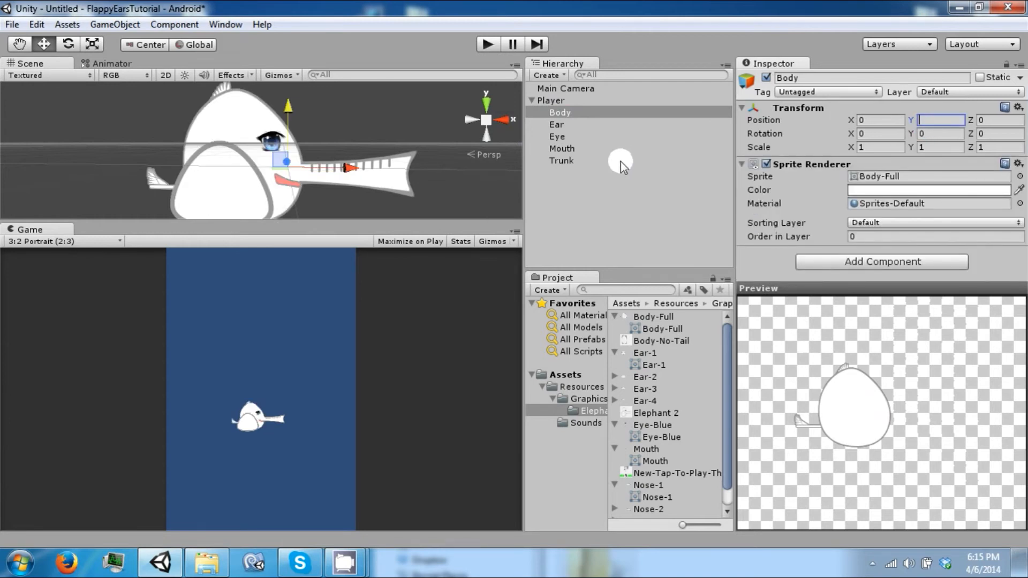
{"action": "left_click", "coordinate": [561, 161]}
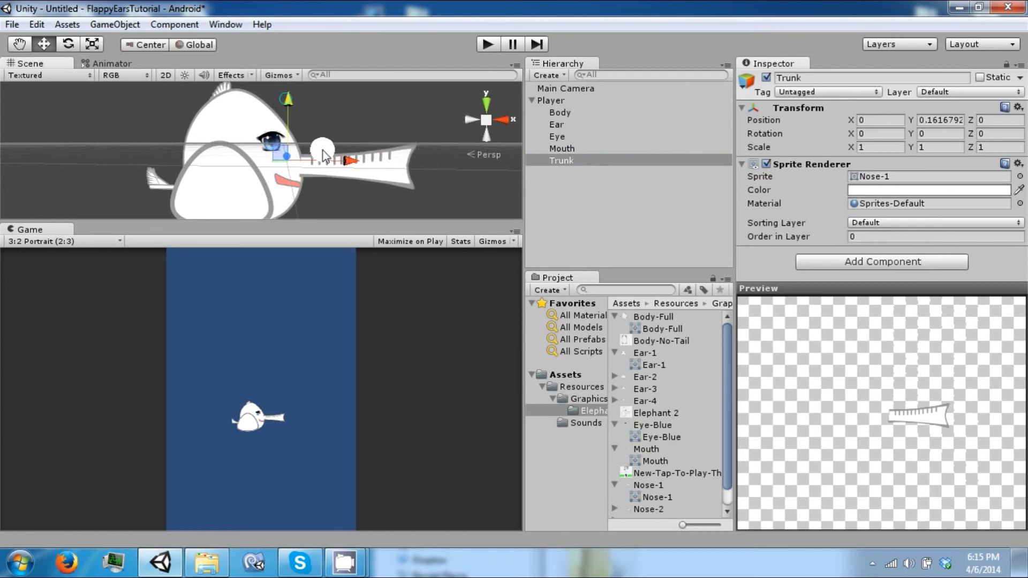
{"action": "left_click_drag", "start_coordinate": [347, 160], "coordinate": [338, 157]}
{"action": "type", "text": "0"}
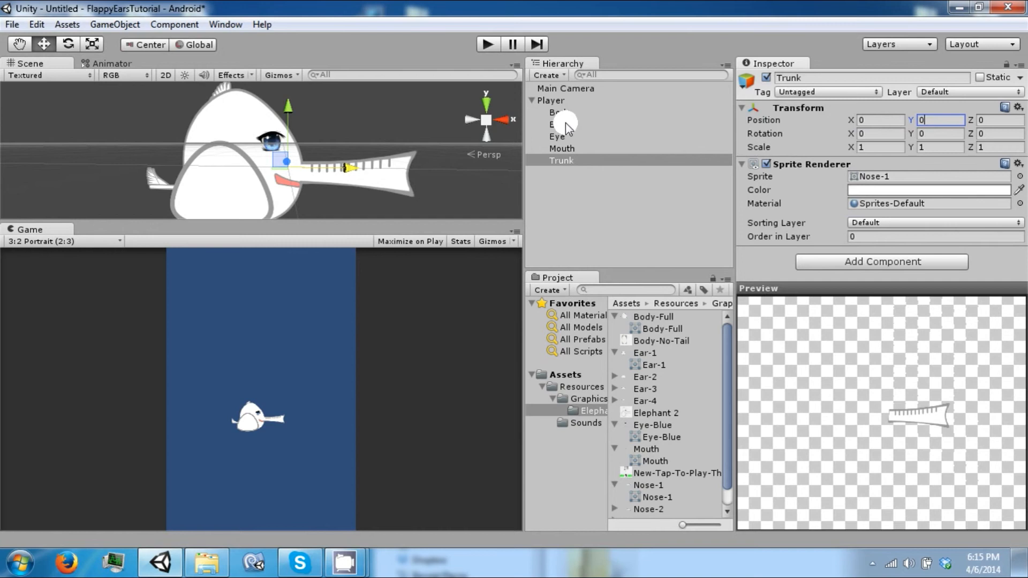
Step: Set Order in Layer to 1, 2, 3 and 4 on Ear, Eye, Mouth and Trunk
{"action": "left_click", "coordinate": [557, 136]}
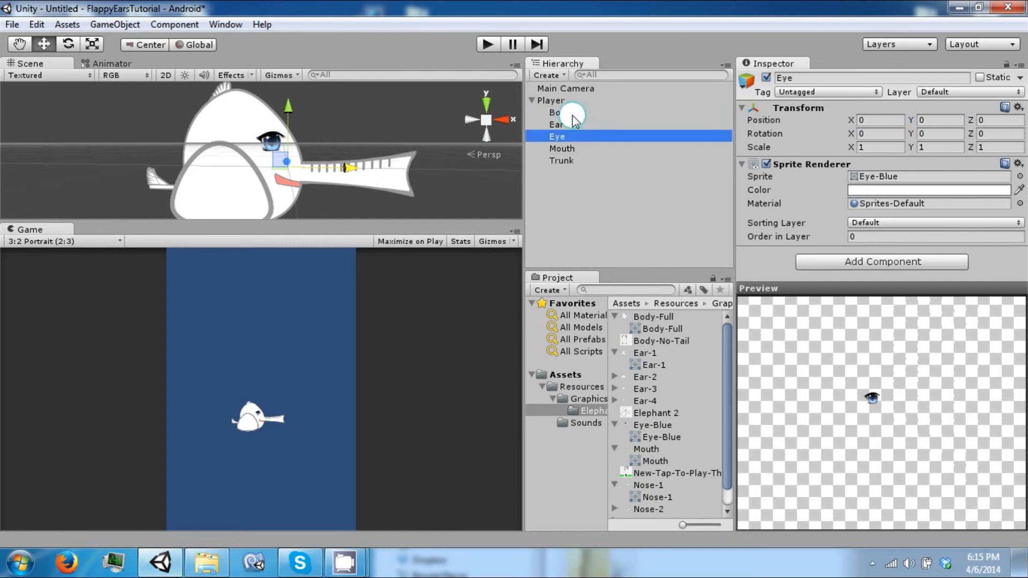
{"action": "left_click", "coordinate": [557, 124]}
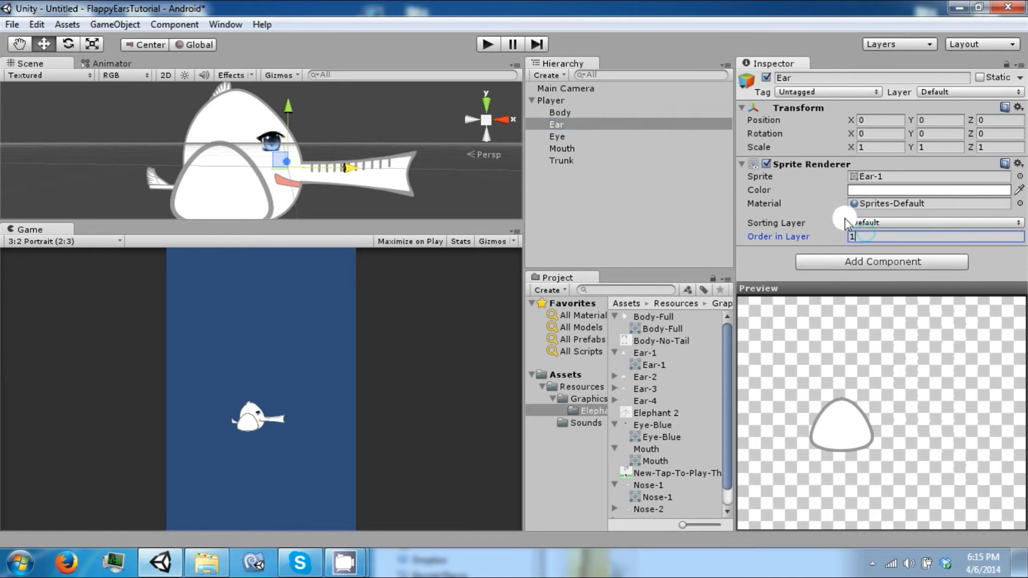
{"action": "left_click", "coordinate": [557, 136]}
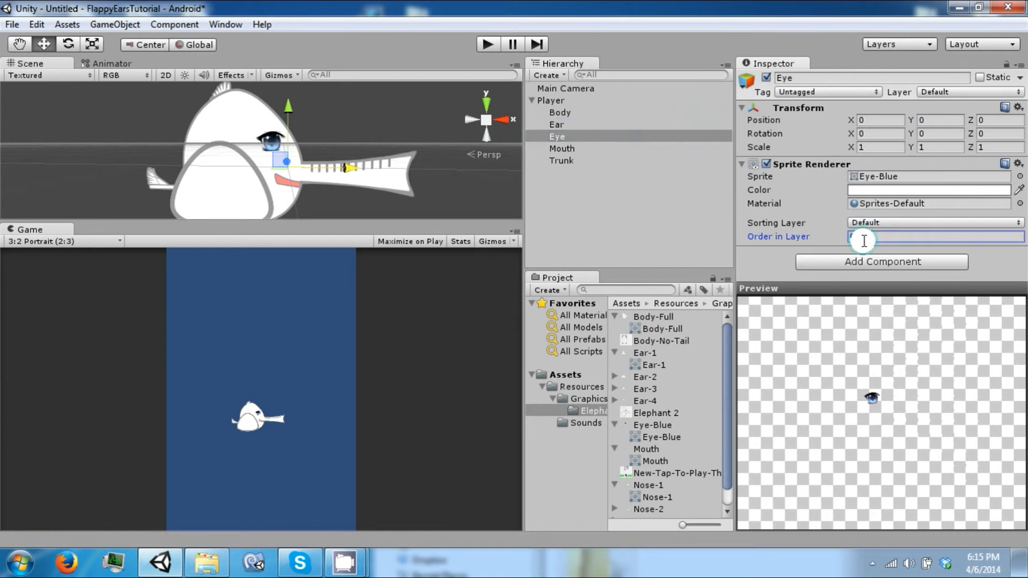
{"action": "left_click", "coordinate": [562, 148]}
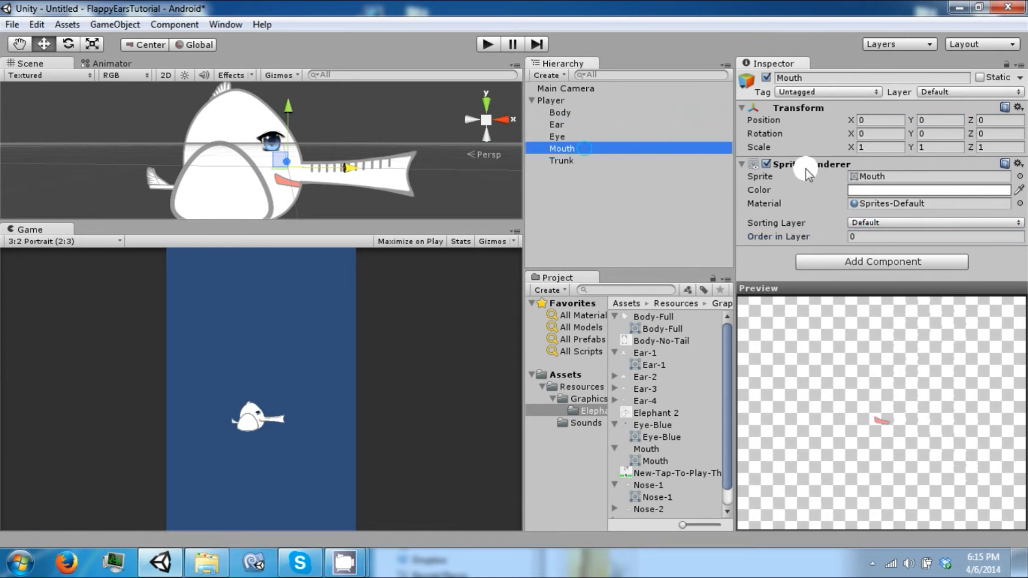
{"action": "type", "text": "3"}
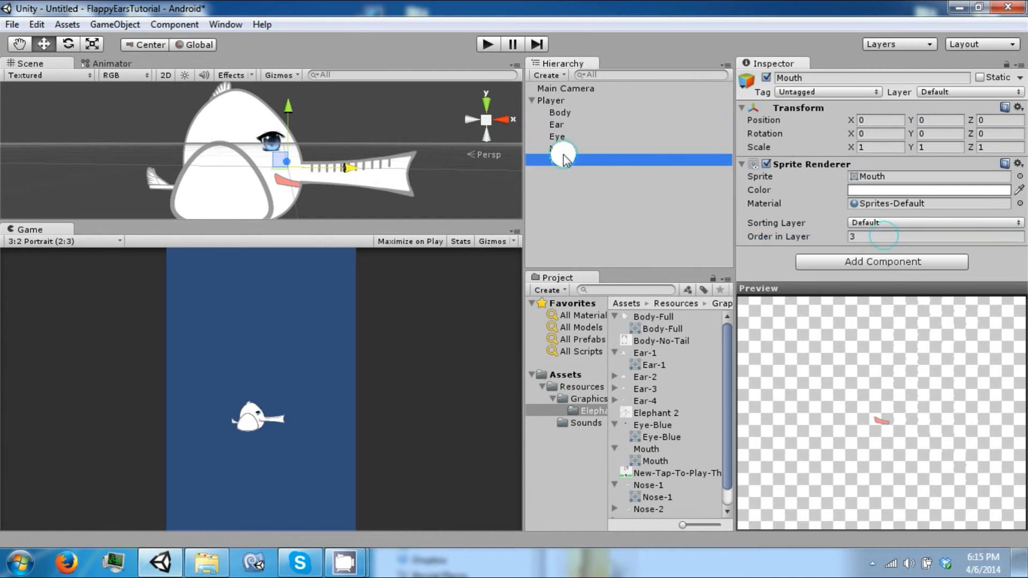
{"action": "left_click", "coordinate": [561, 159]}
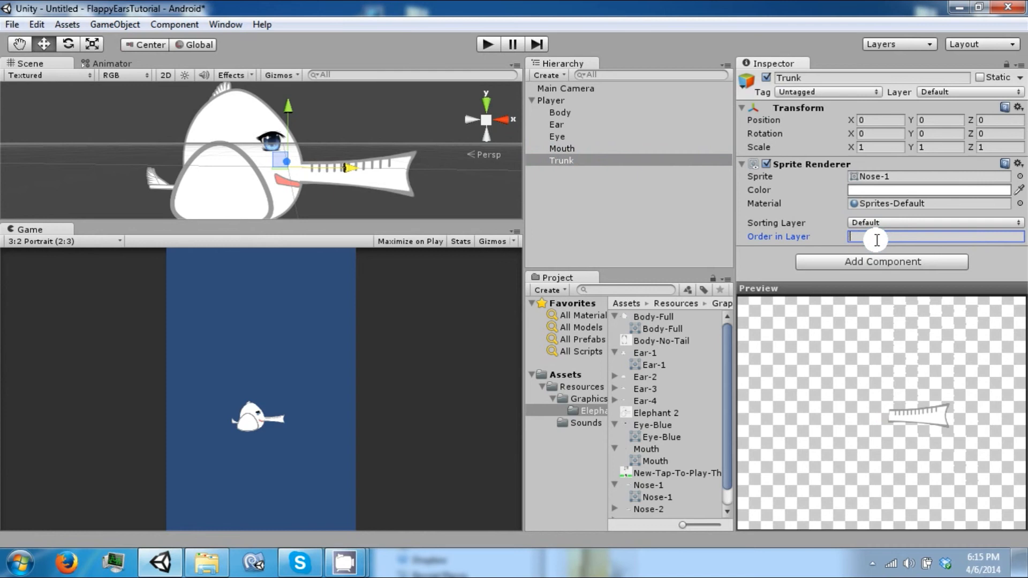
{"action": "type", "text": "4"}
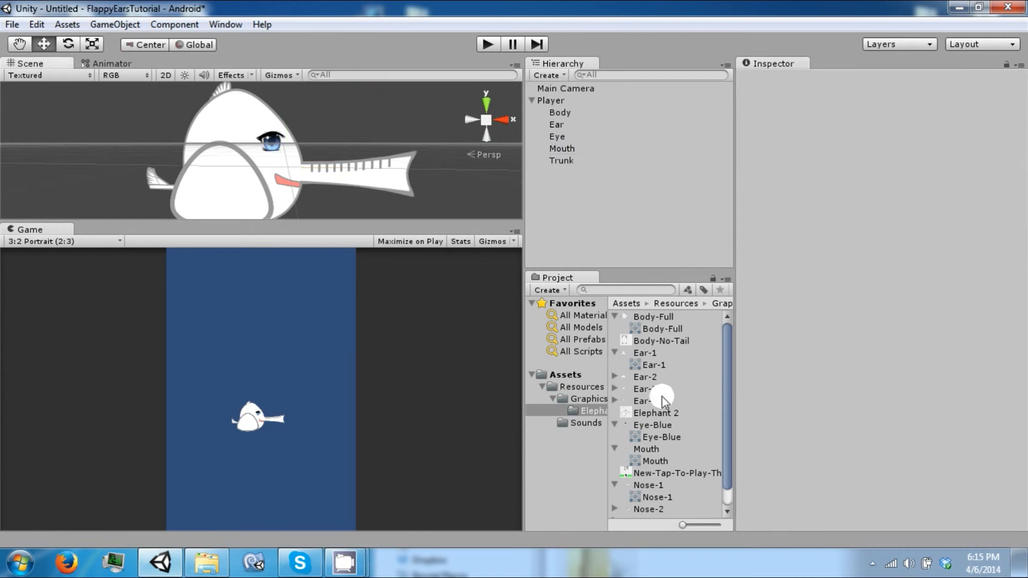
Step: Create a Prefabs folder under Resources, store Player as a prefab there and delete it from the scene
{"action": "left_click", "coordinate": [655, 412]}
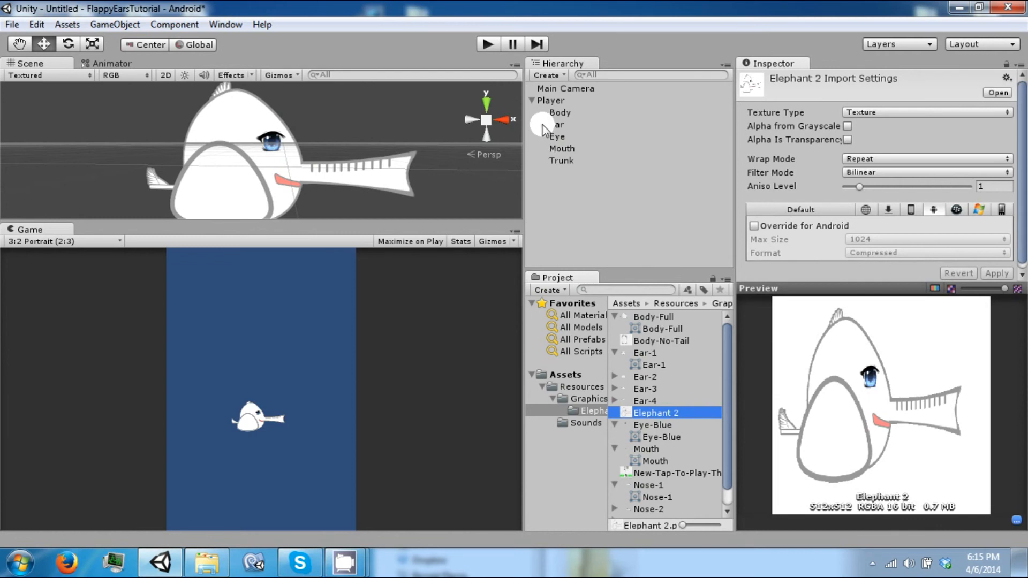
{"action": "left_click", "coordinate": [552, 101]}
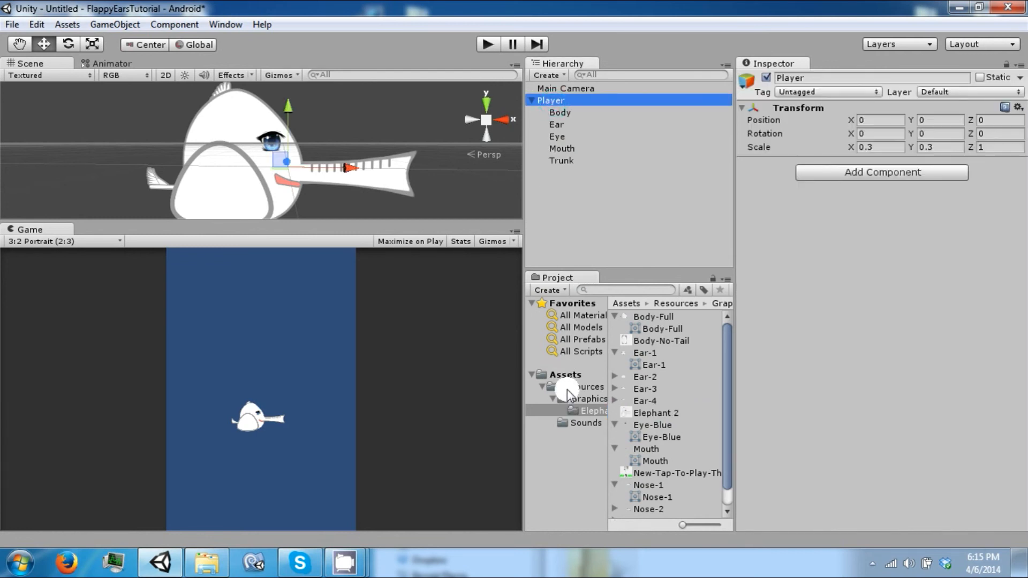
{"action": "right_click", "coordinate": [583, 386]}
{"action": "type", "text": "Prefabs"}
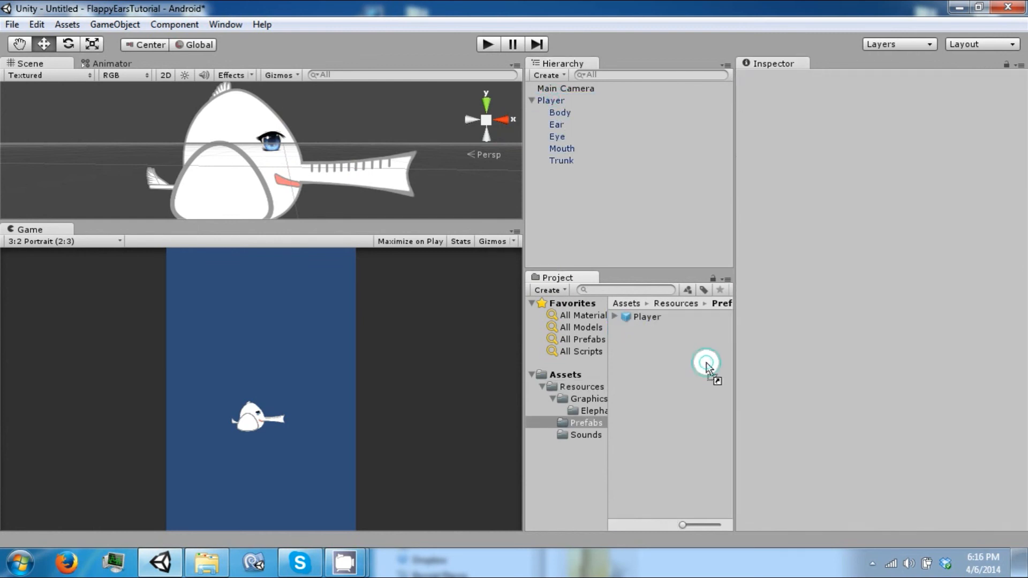
{"action": "left_click", "coordinate": [550, 101]}
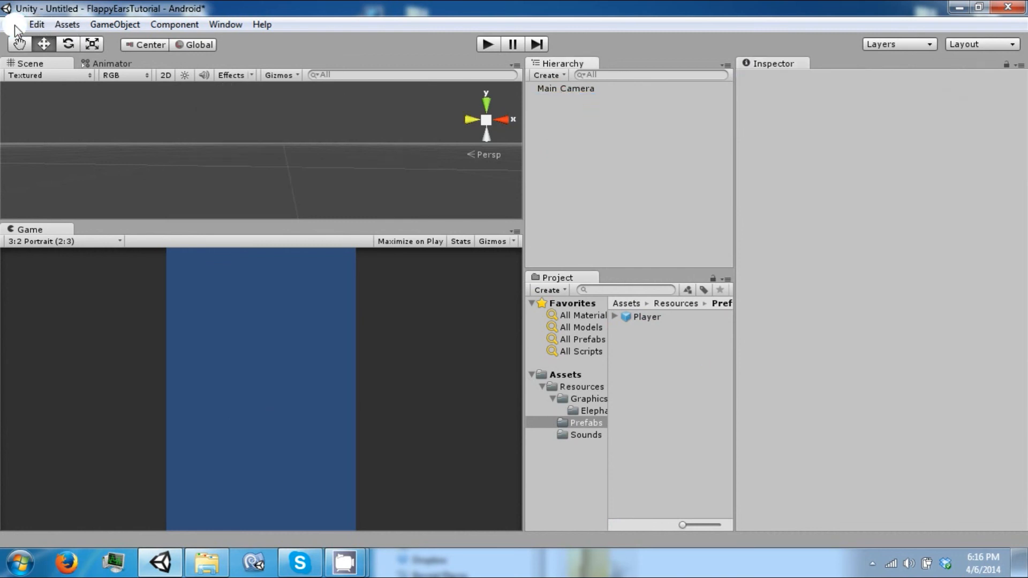
Step: Save the scene as Game.unity in the Assets folder
{"action": "left_click", "coordinate": [11, 25]}
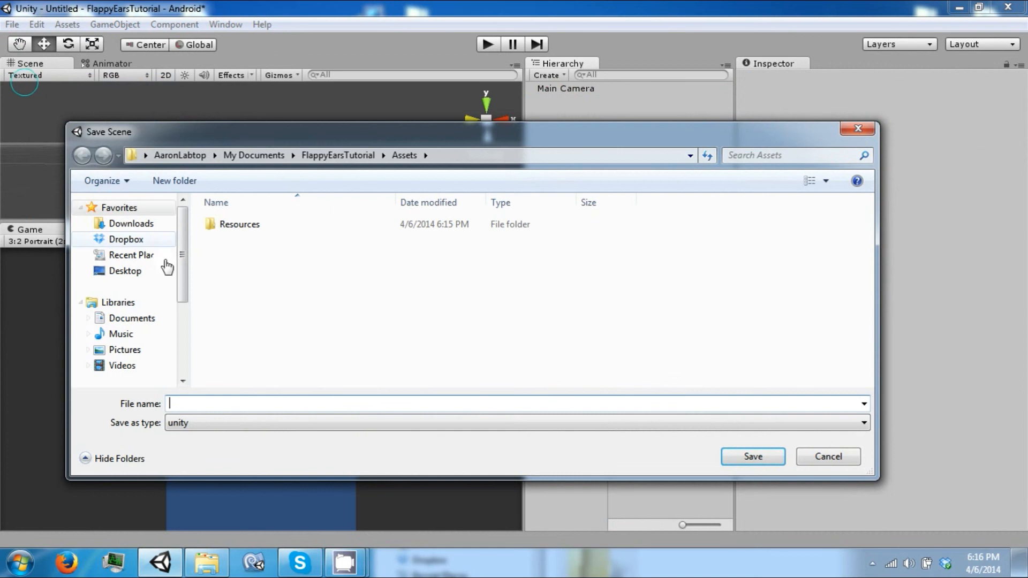
{"action": "type", "text": "Game"}
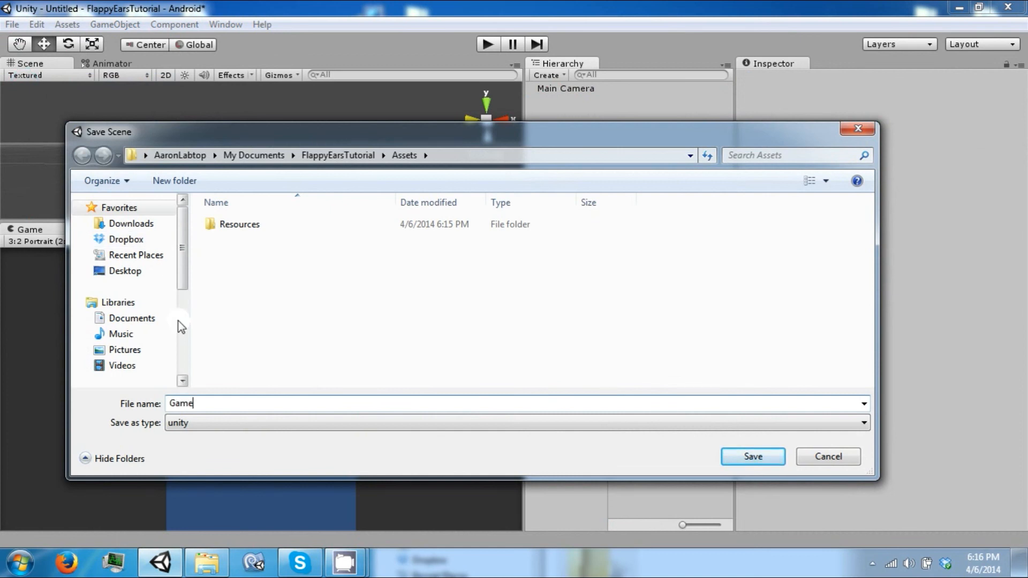
{"action": "left_click", "coordinate": [752, 456]}
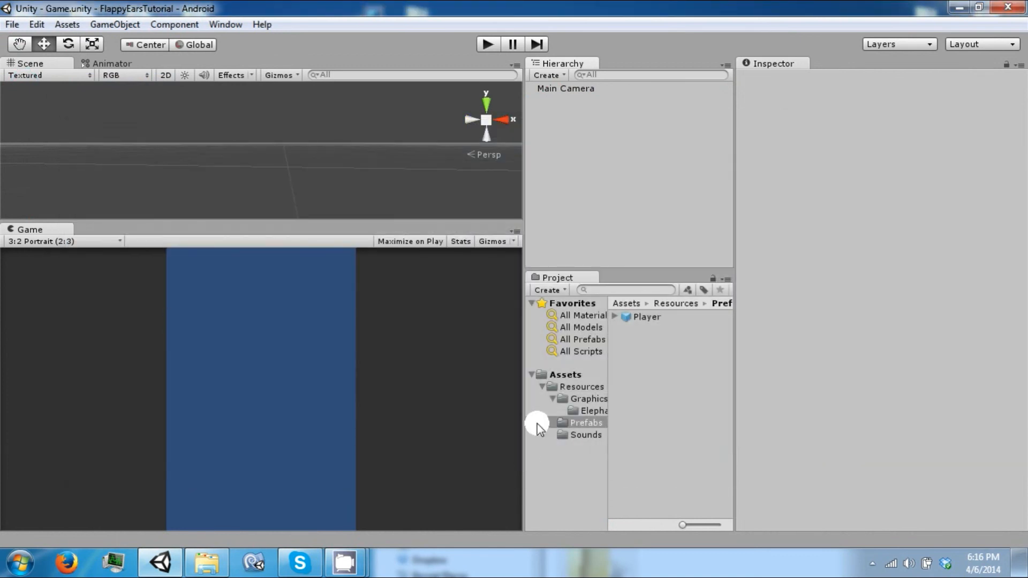